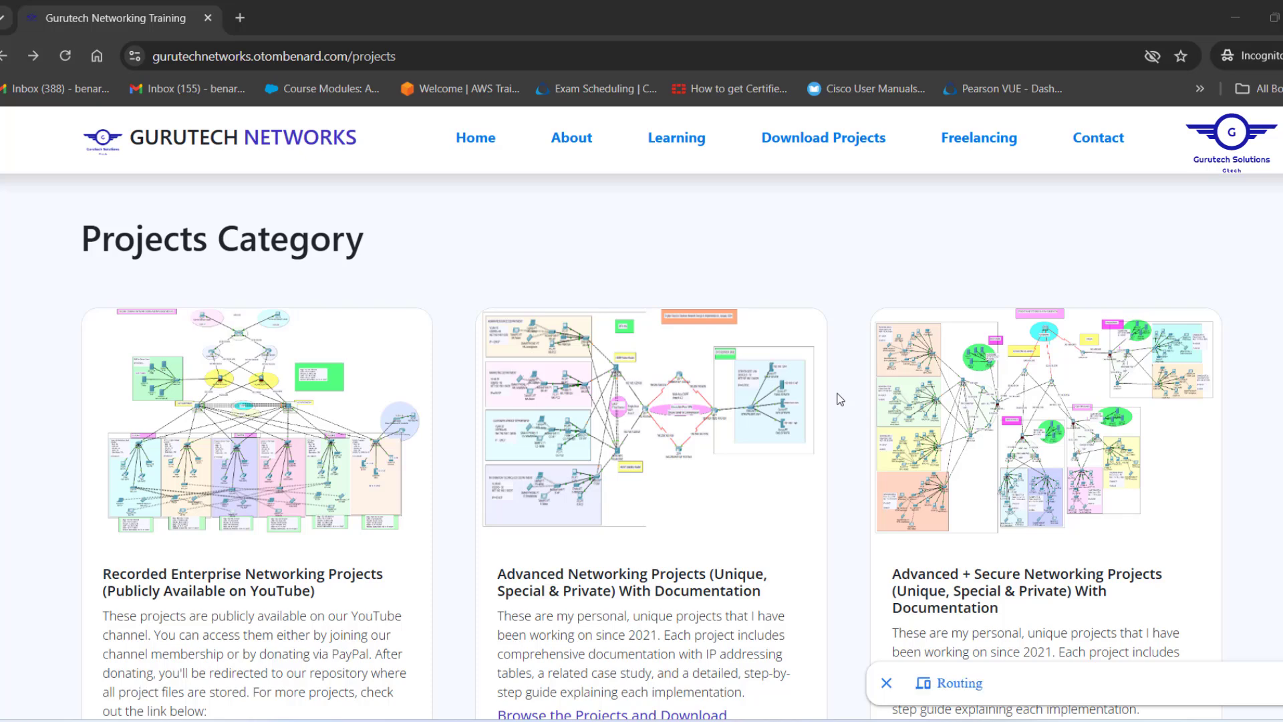
- Scroll the Projects Category page down to the Recorded Enterprise Networking Projects browse link
scroll("down", 3)
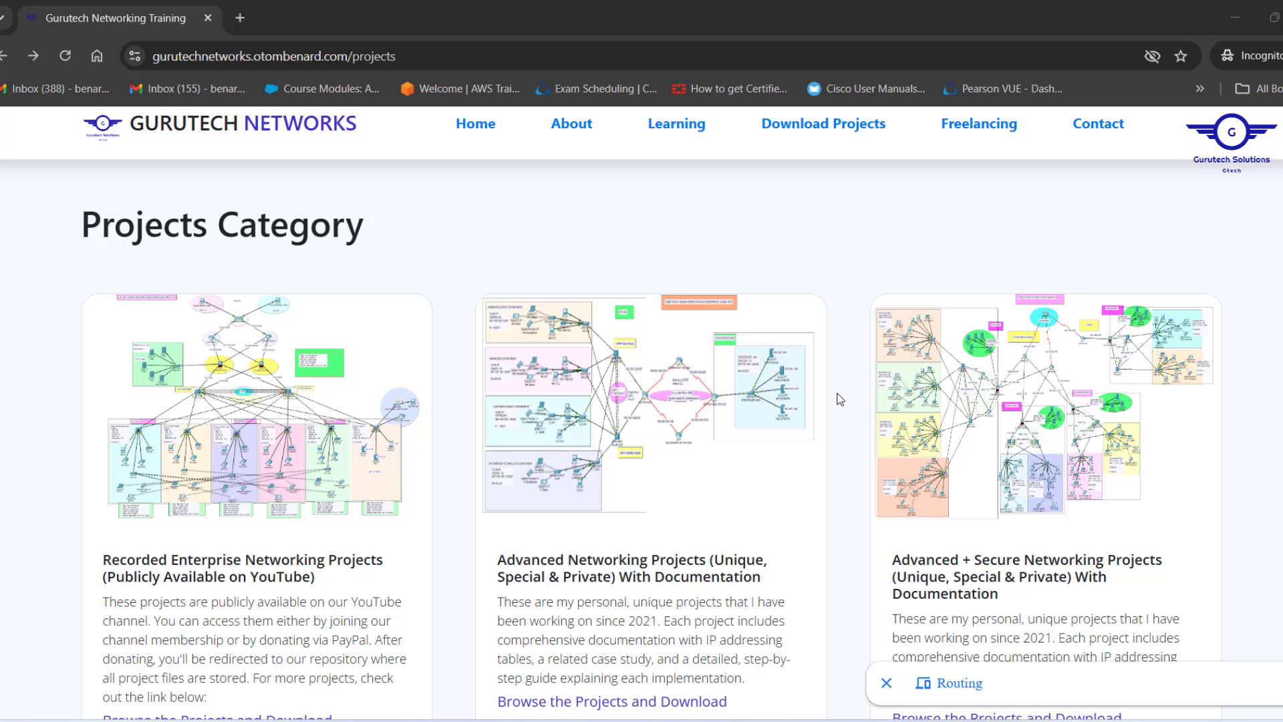
scroll("down", 3)
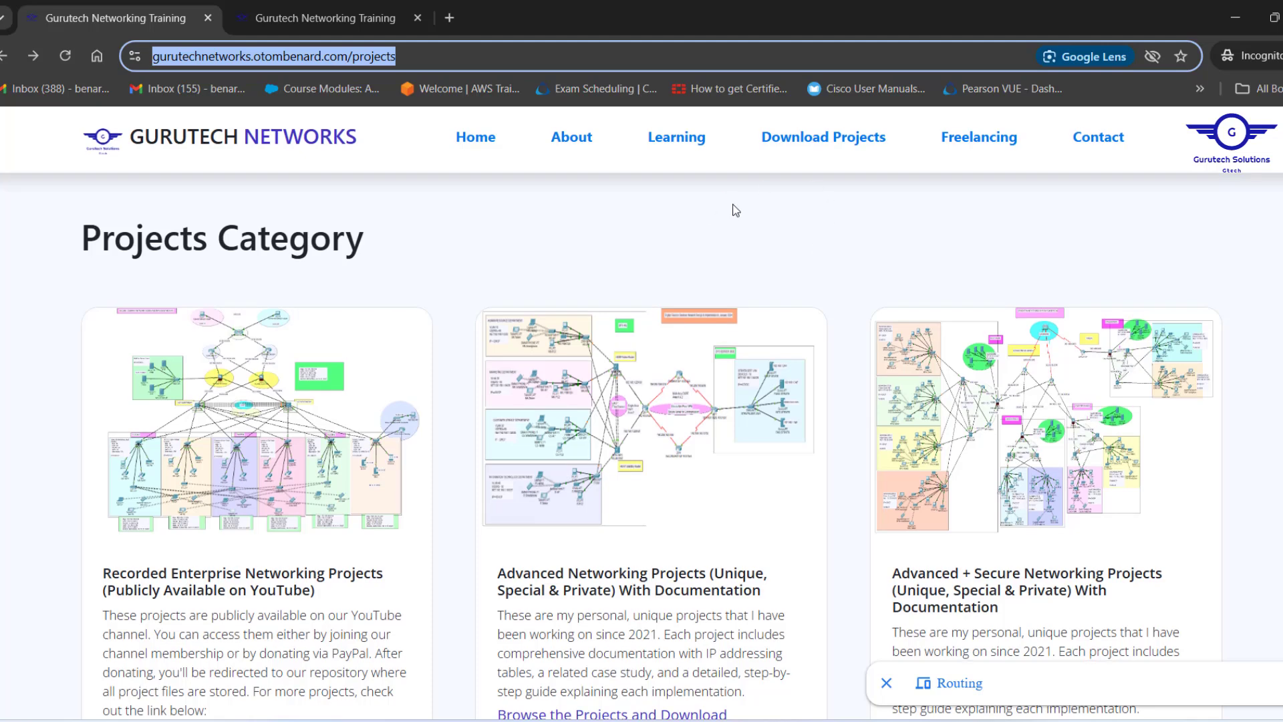
mouse_move(457, 189)
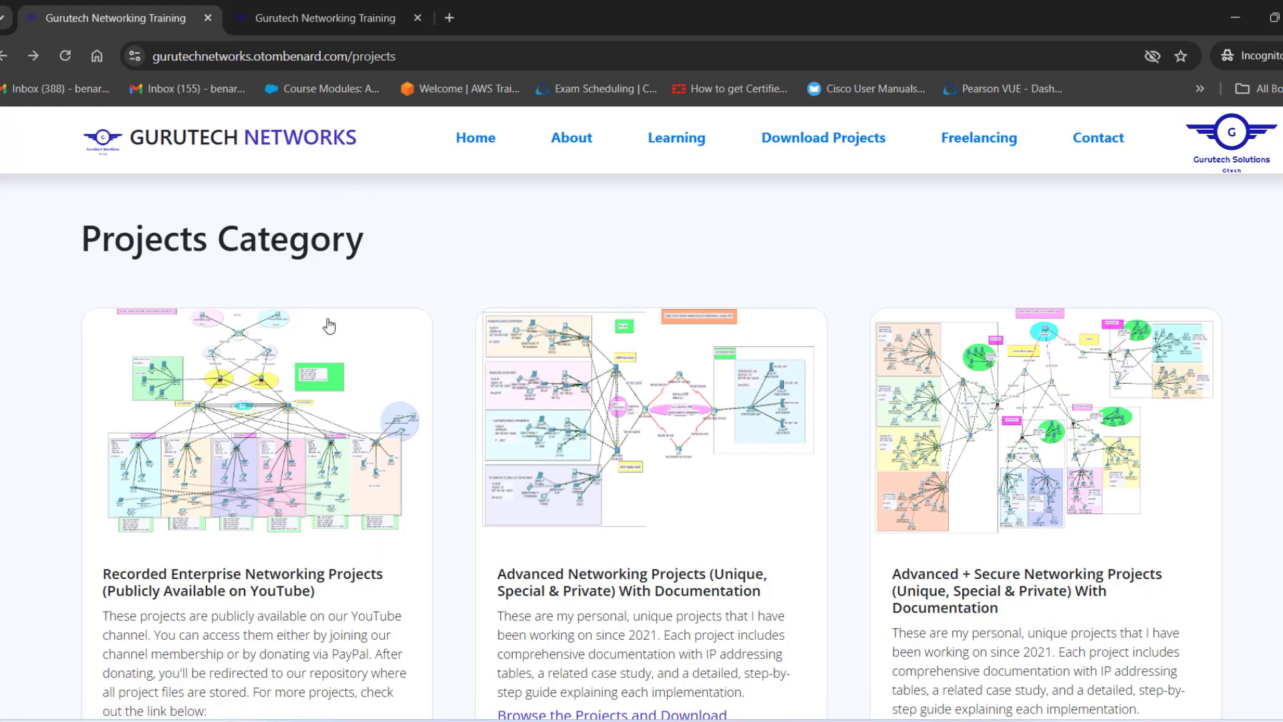
scroll("down", 3)
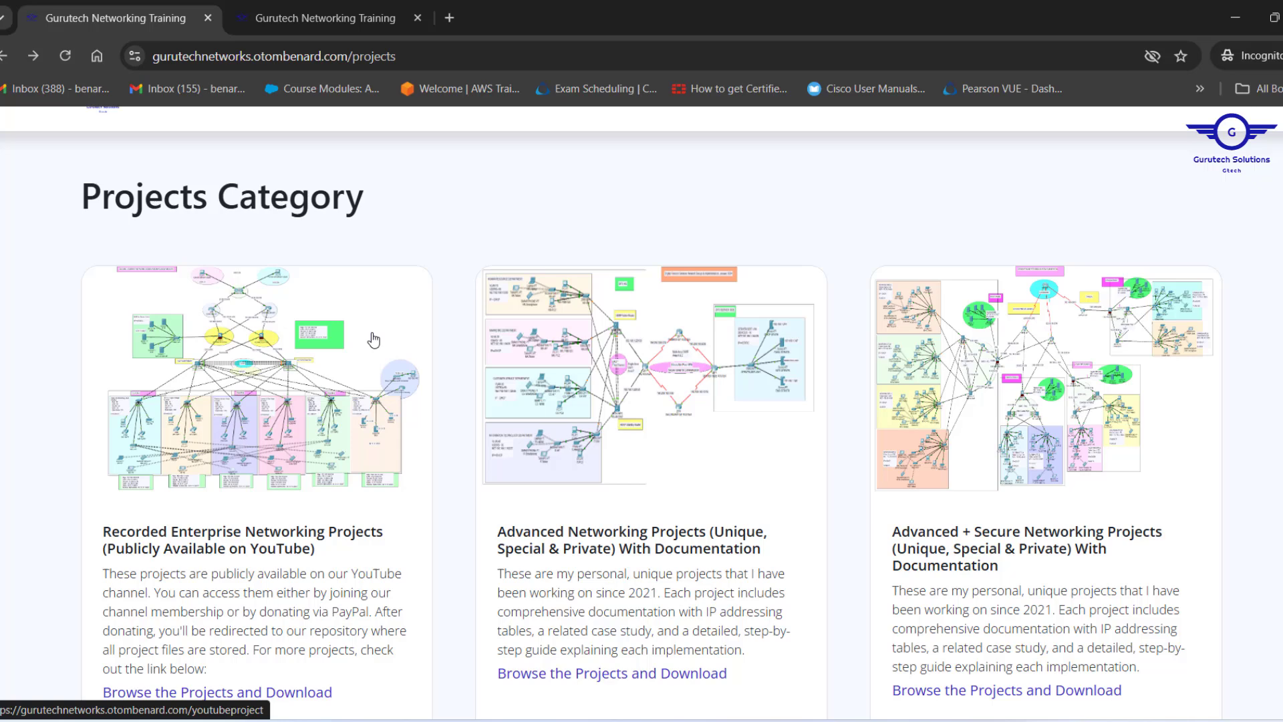
scroll("down", 3)
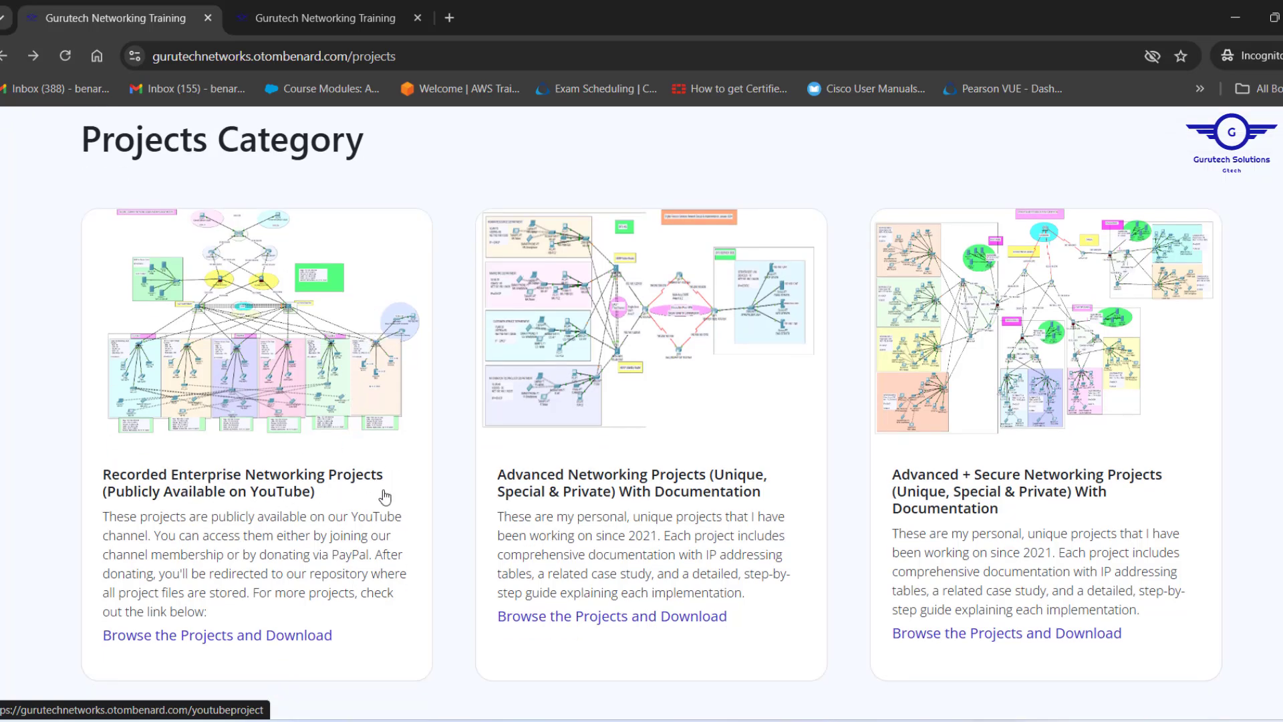
mouse_move(322, 432)
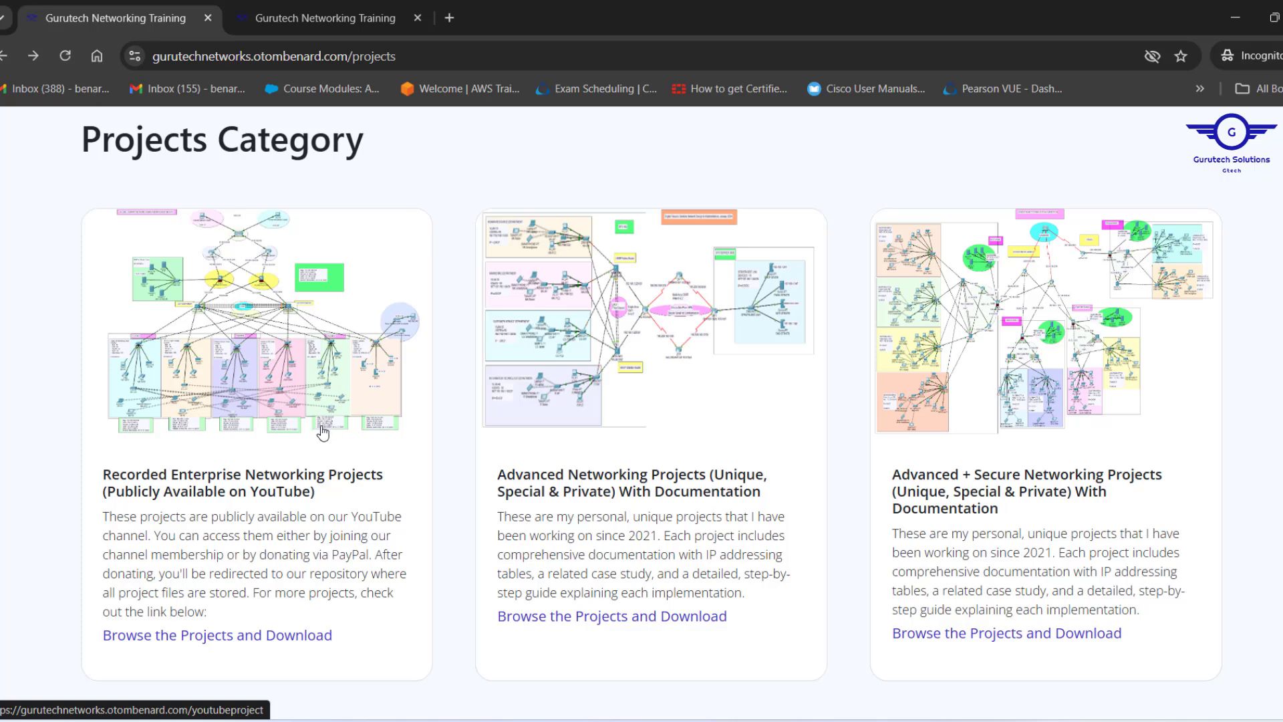
mouse_move(346, 506)
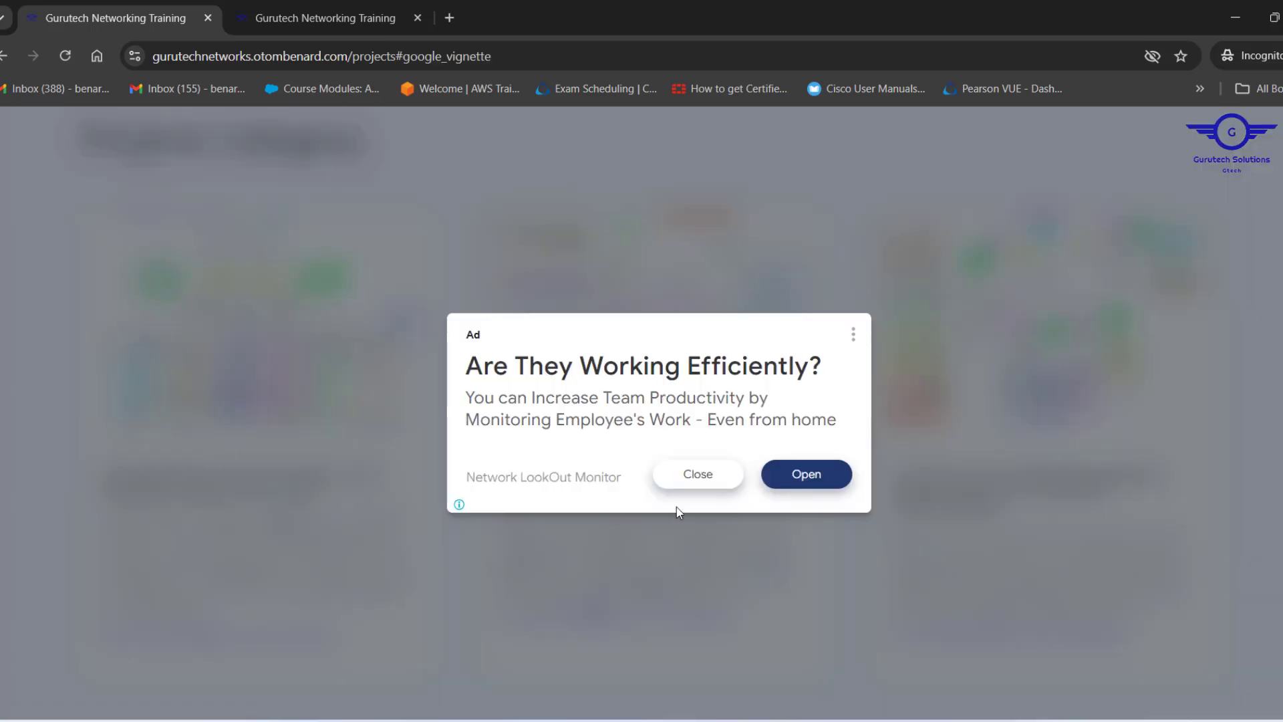
- Close the ad and scroll through the Enterprise Networking Project cards on the youtubeproject page
left_click(698, 473)
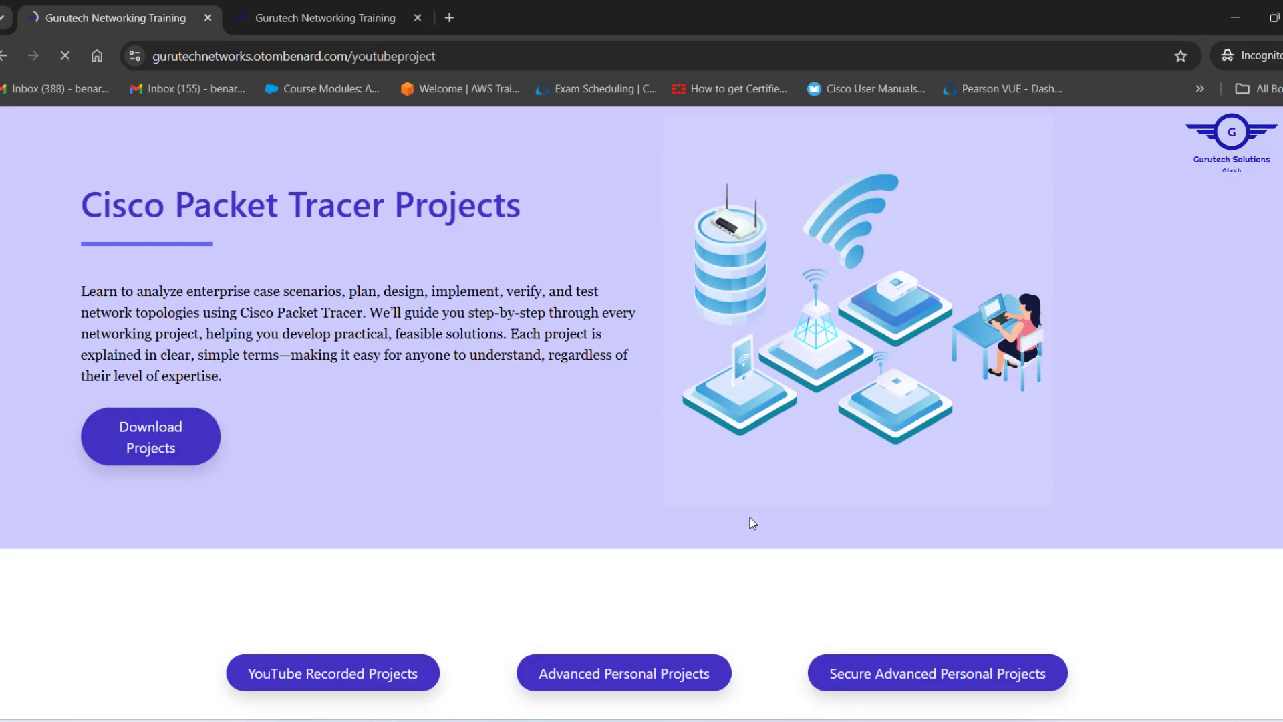
scroll("down", 3)
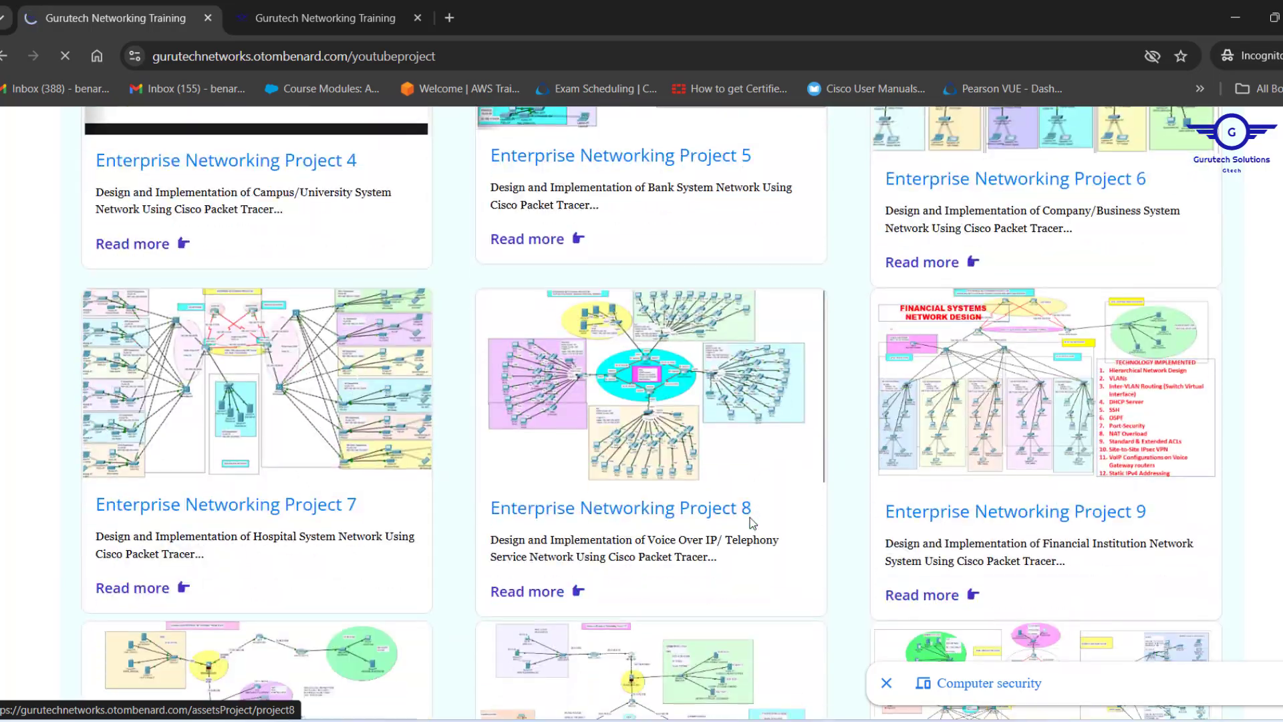
scroll("down", 3)
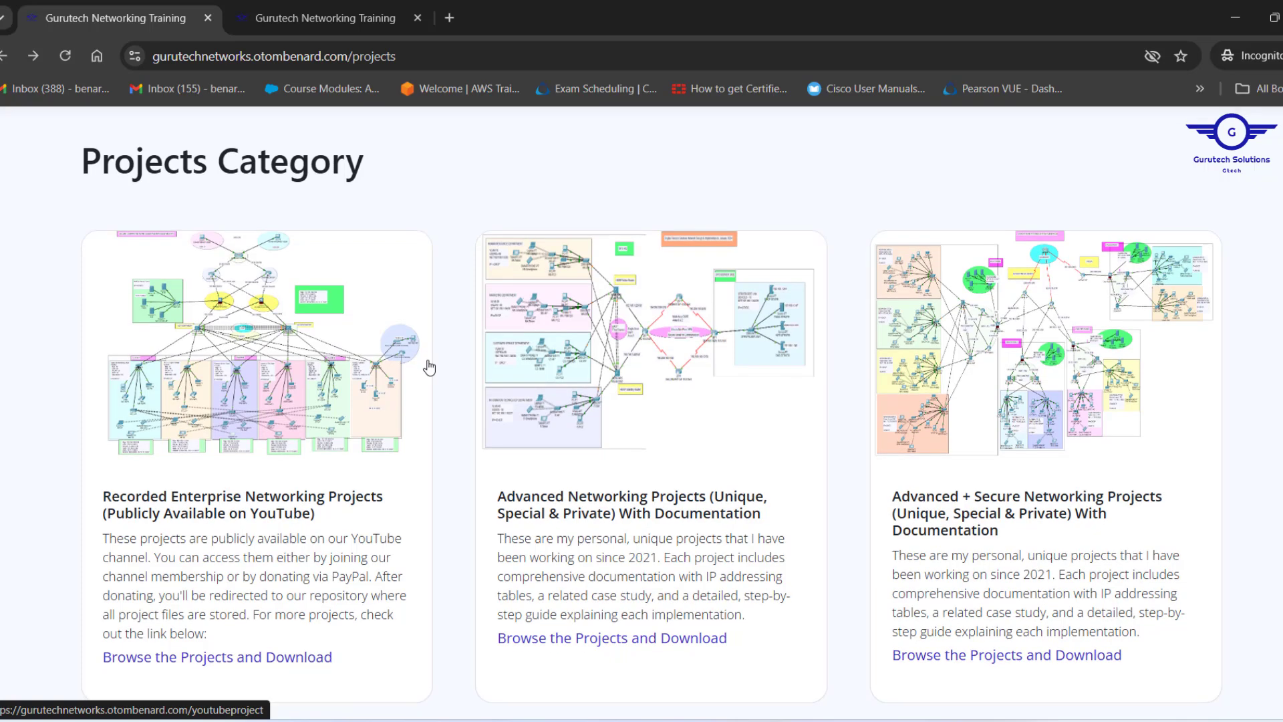
mouse_move(526, 364)
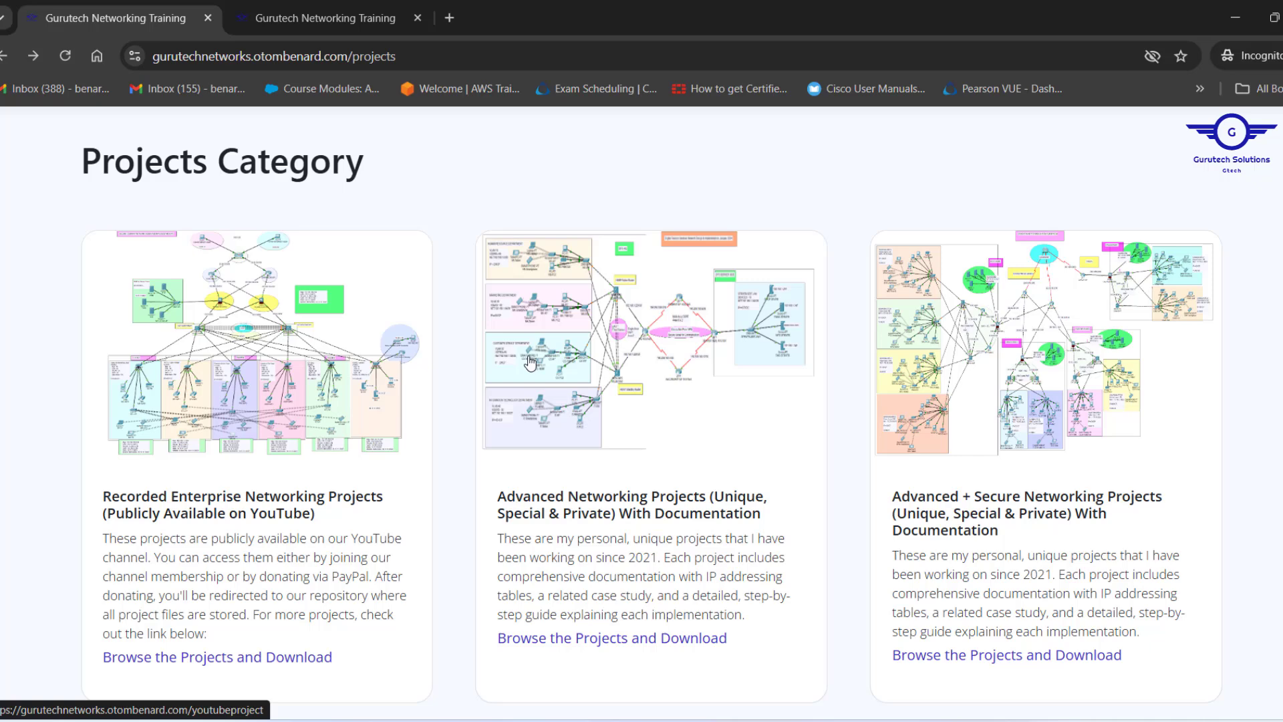
mouse_move(749, 353)
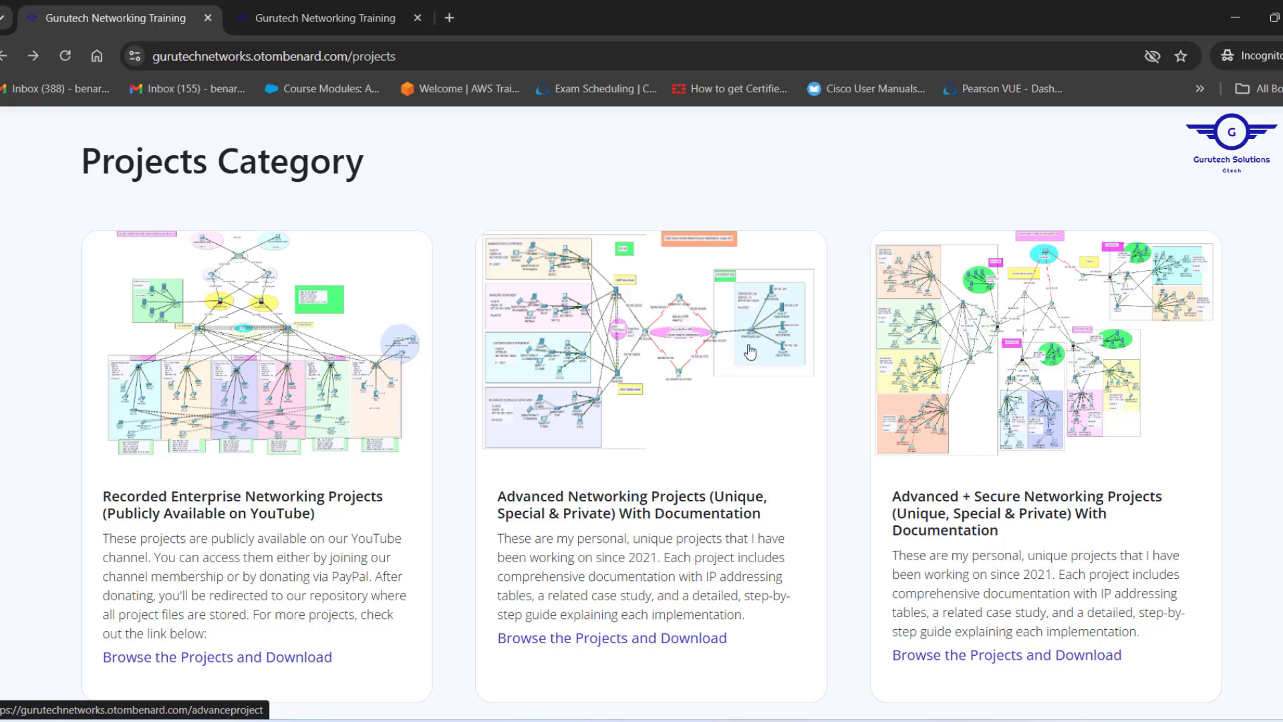
mouse_move(778, 480)
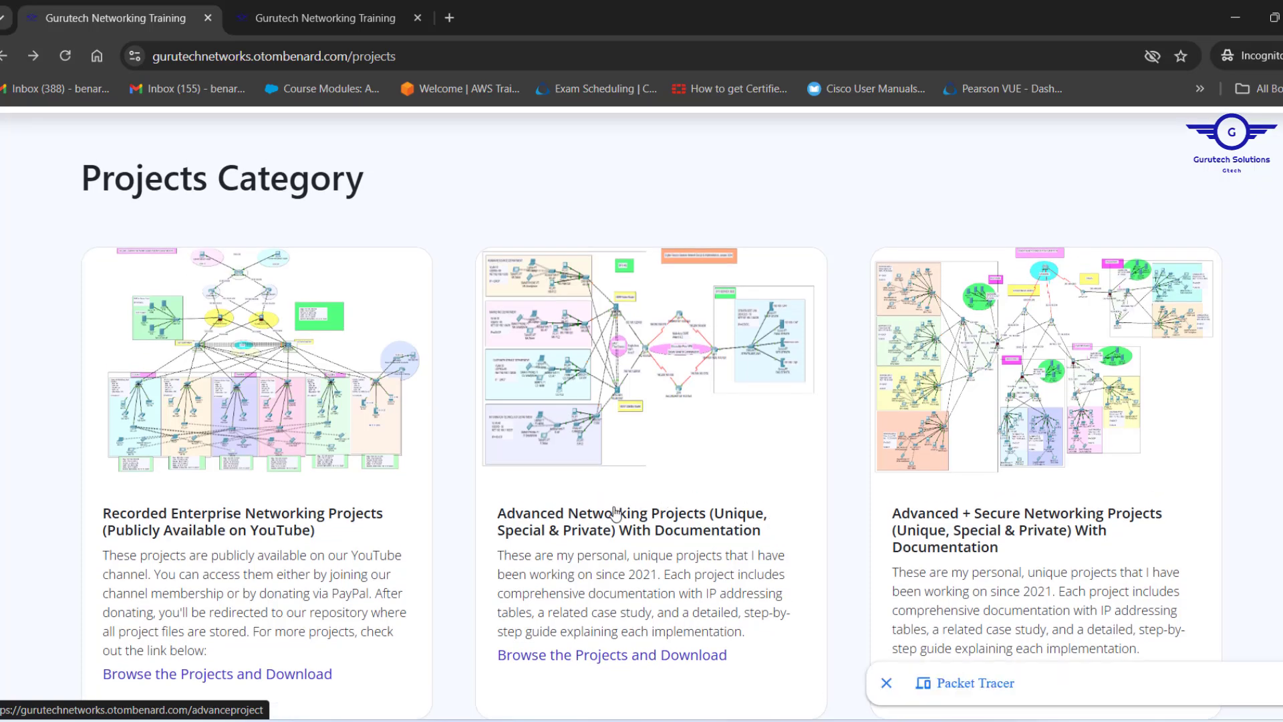
mouse_move(985, 523)
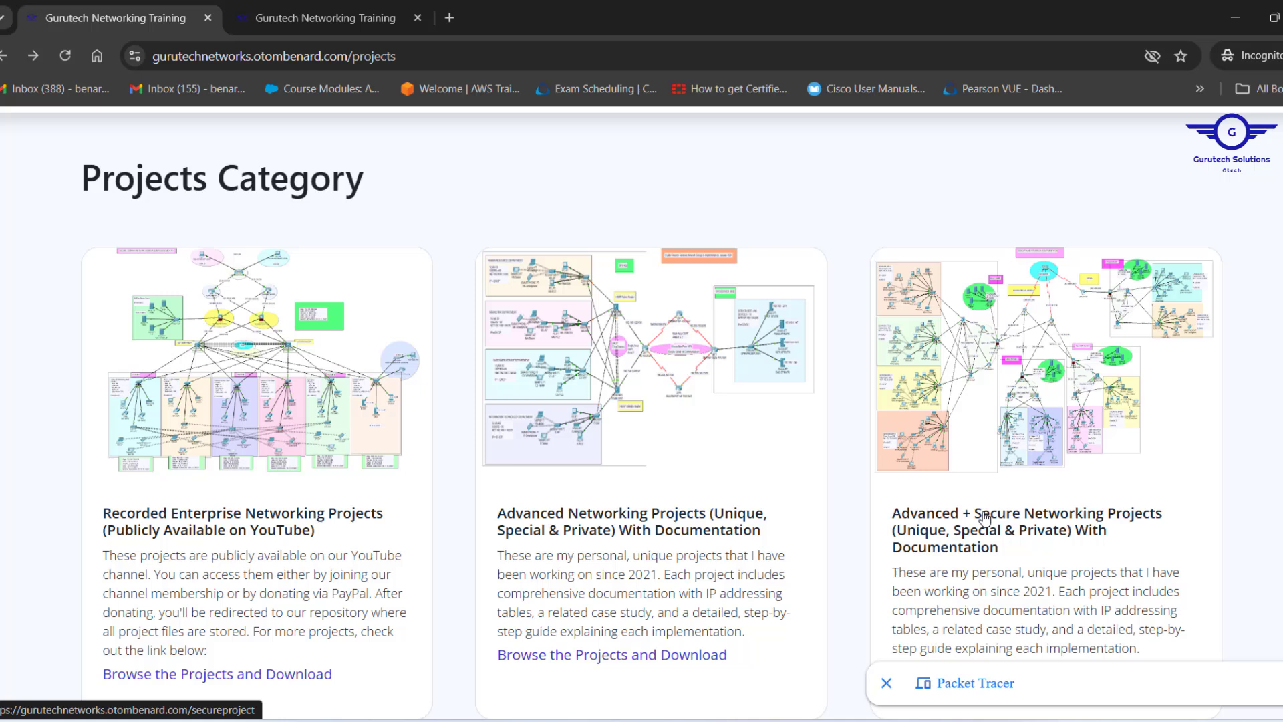
mouse_move(751, 550)
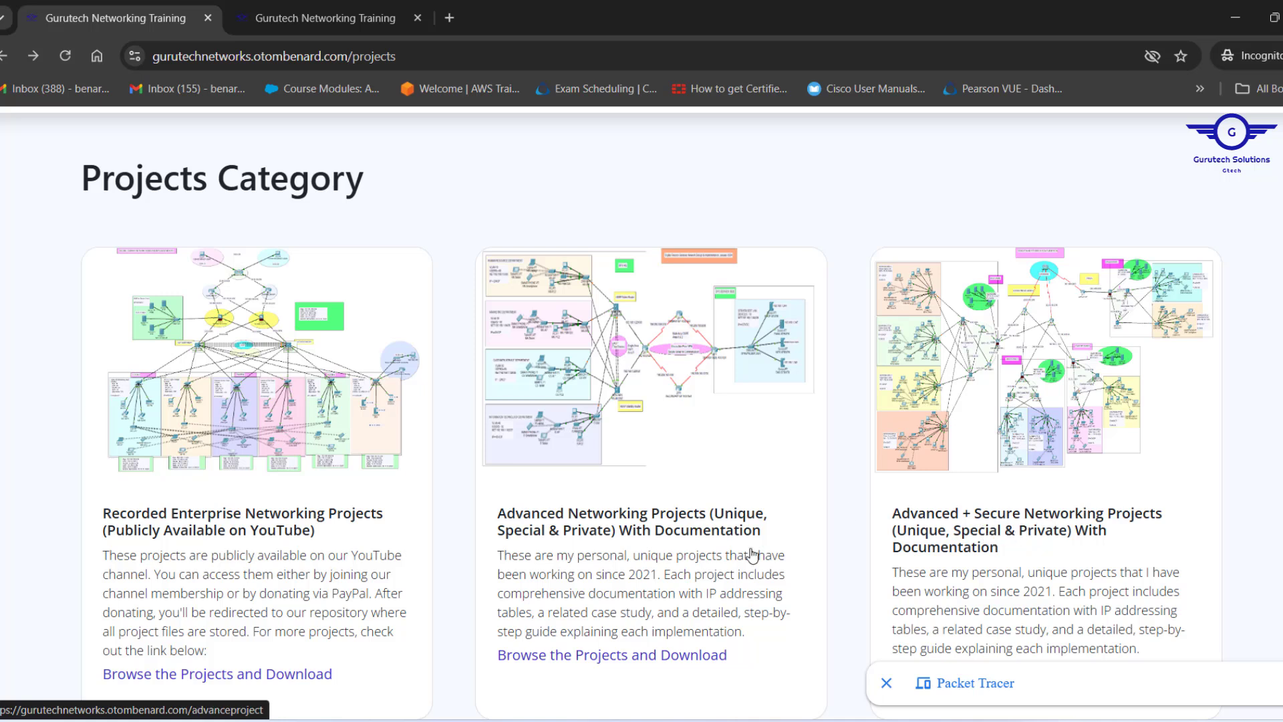
mouse_move(765, 568)
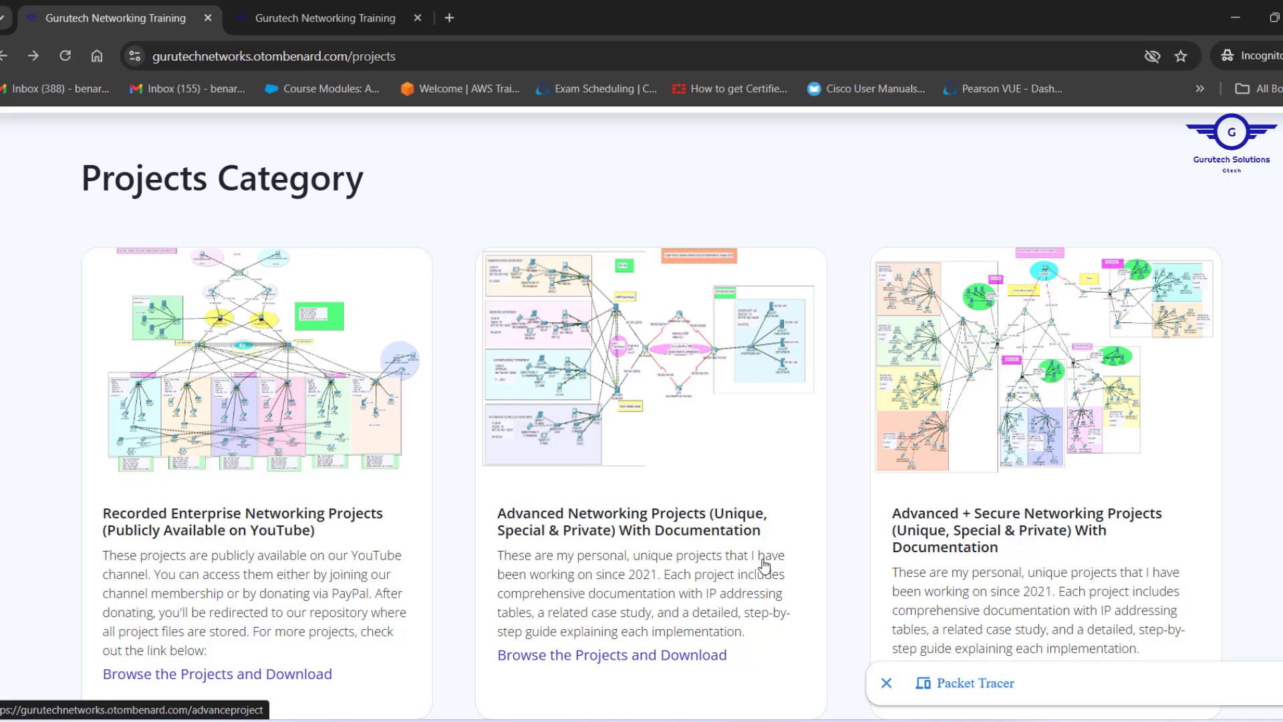
- Browse the advanceproject page's cards, including the IPsec VPN and Corporate Finance Services designs with Buy Project links
left_click(612, 655)
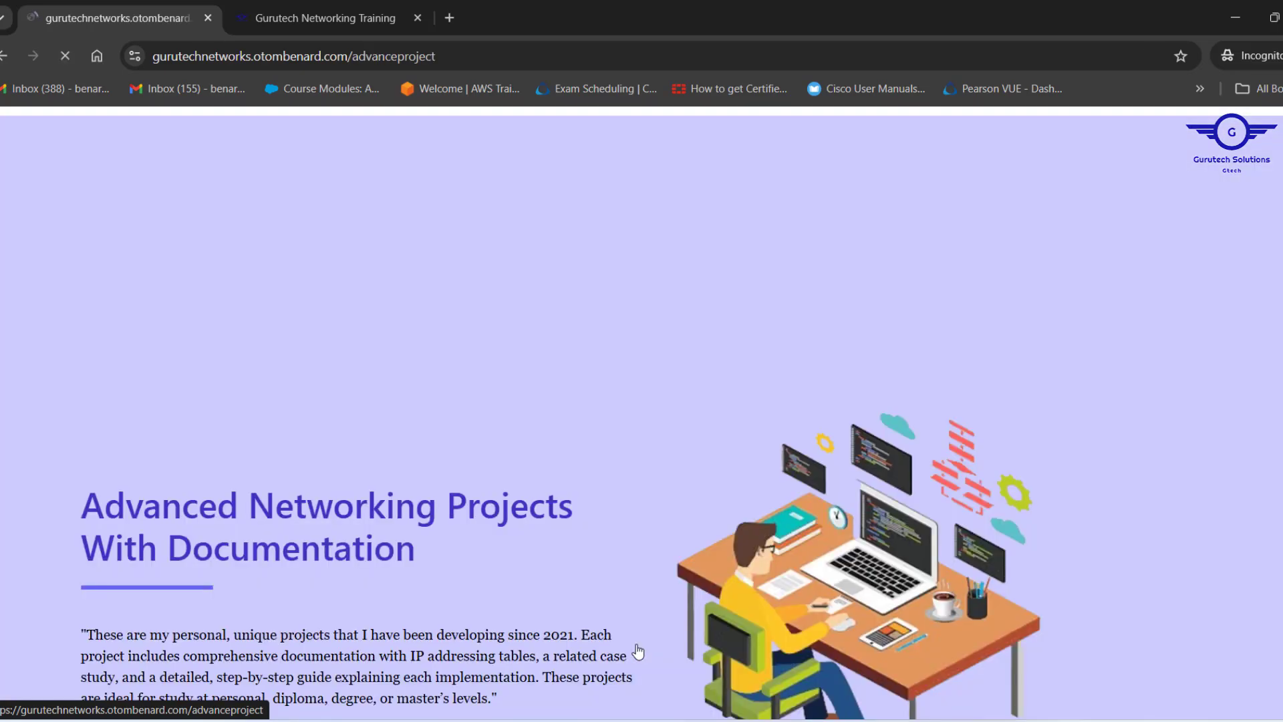
scroll("down", 3)
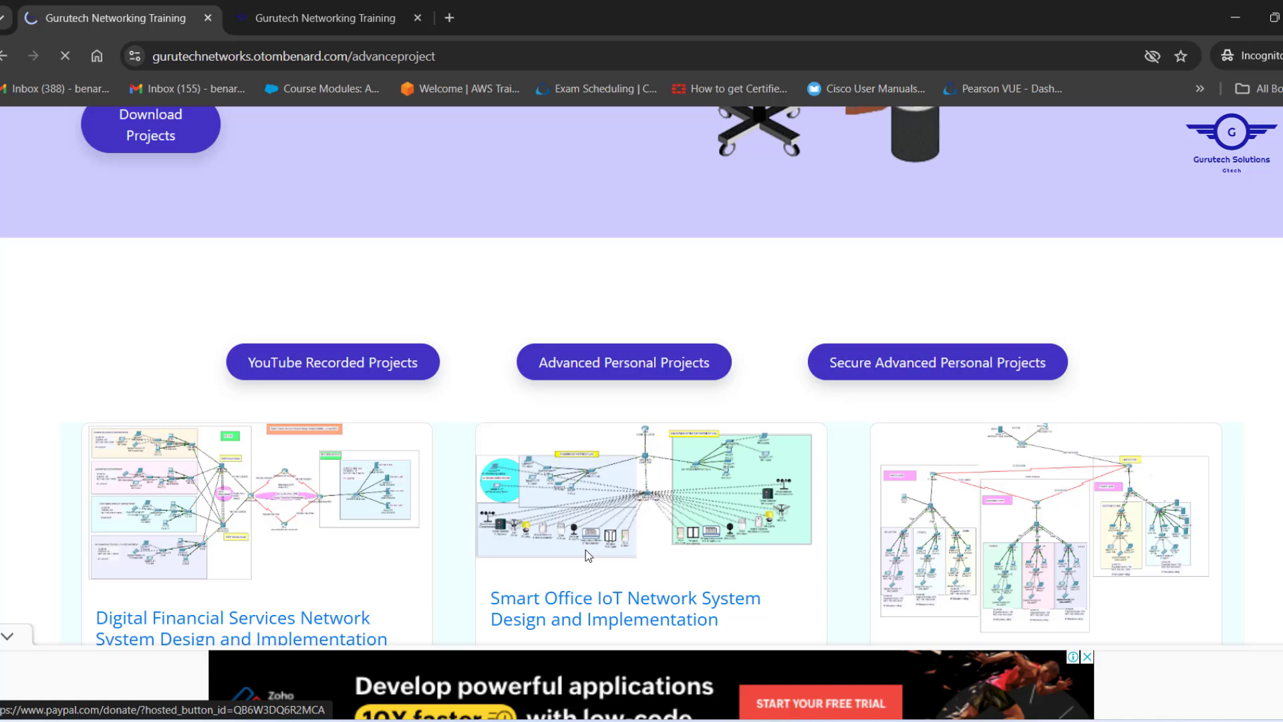
scroll("down", 3)
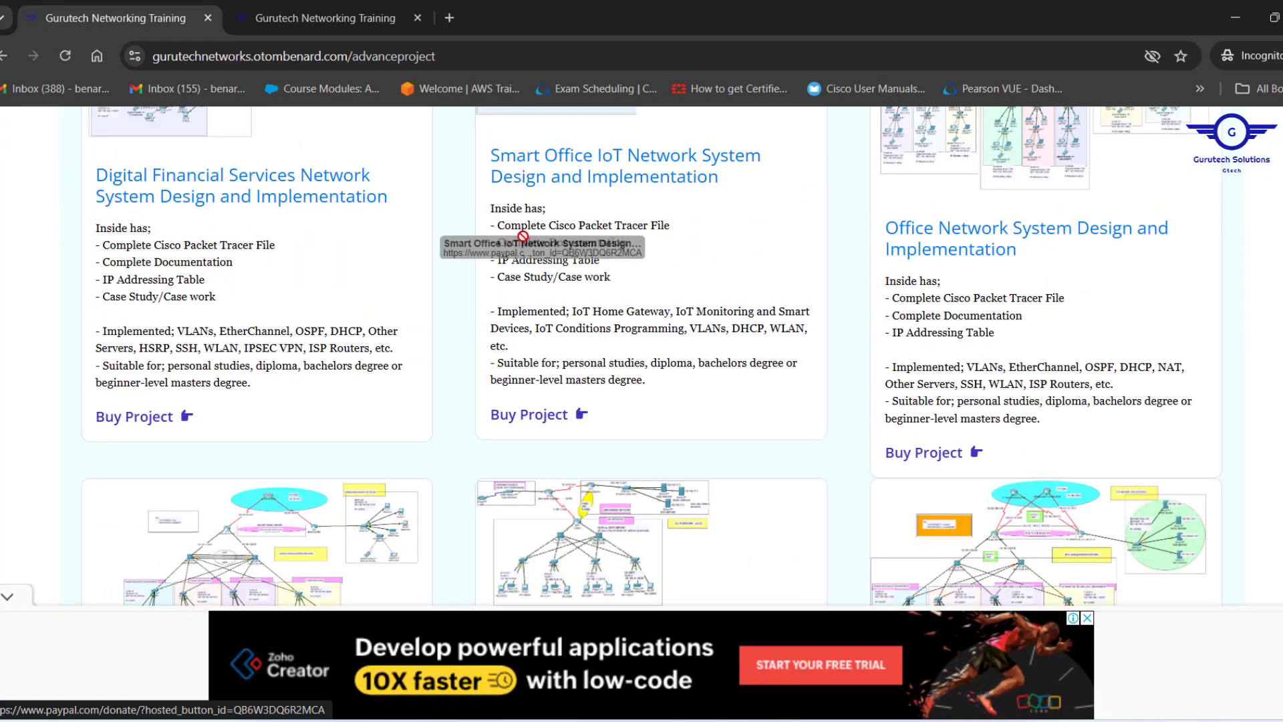
mouse_move(607, 415)
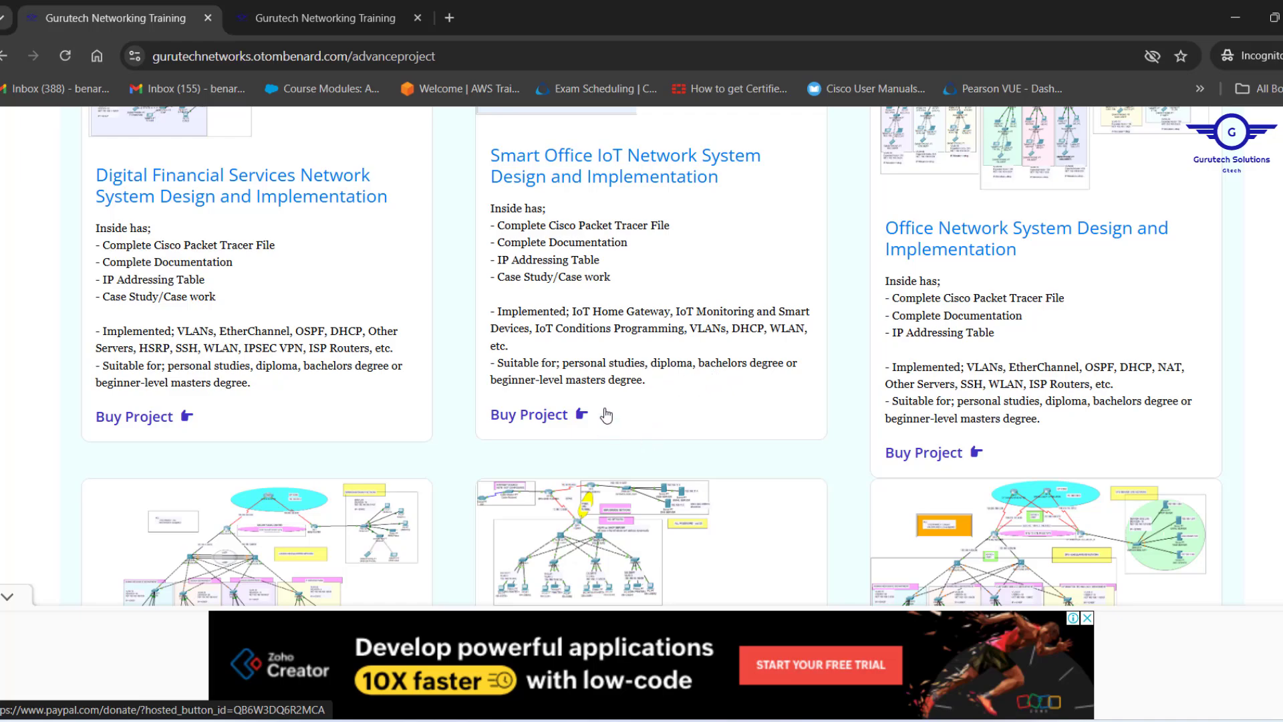
scroll("down", 3)
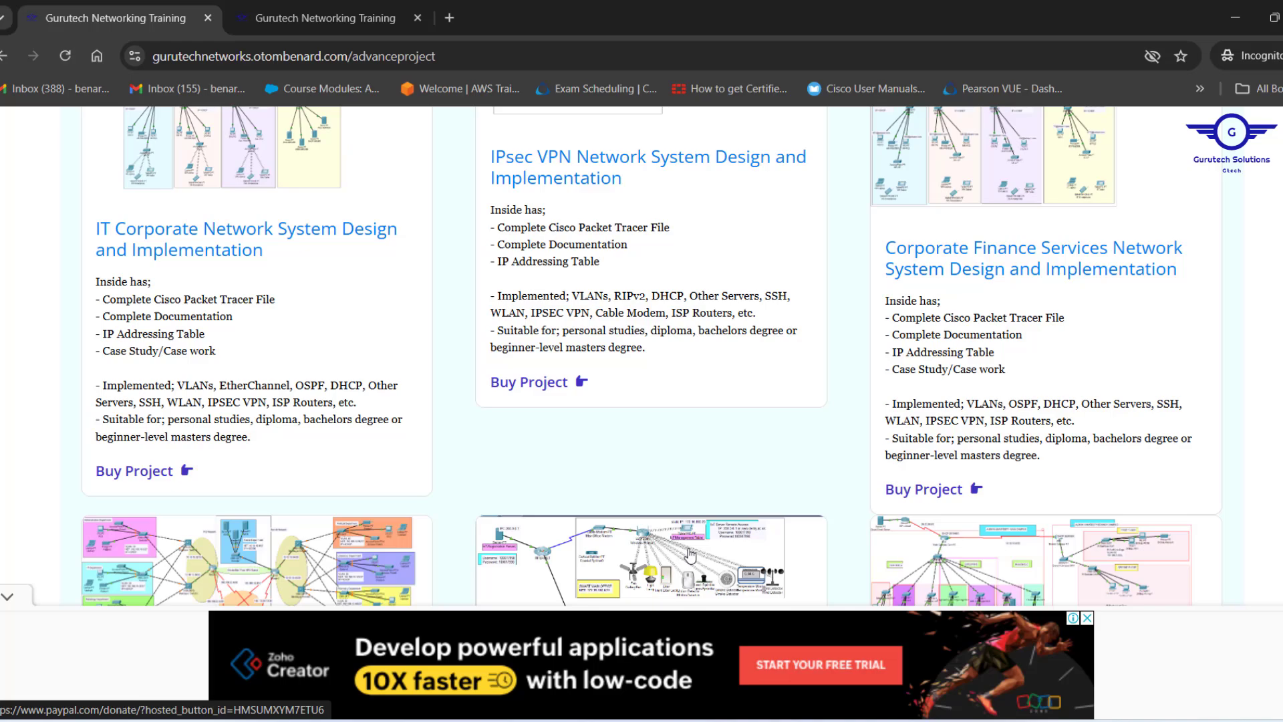
scroll("down", 3)
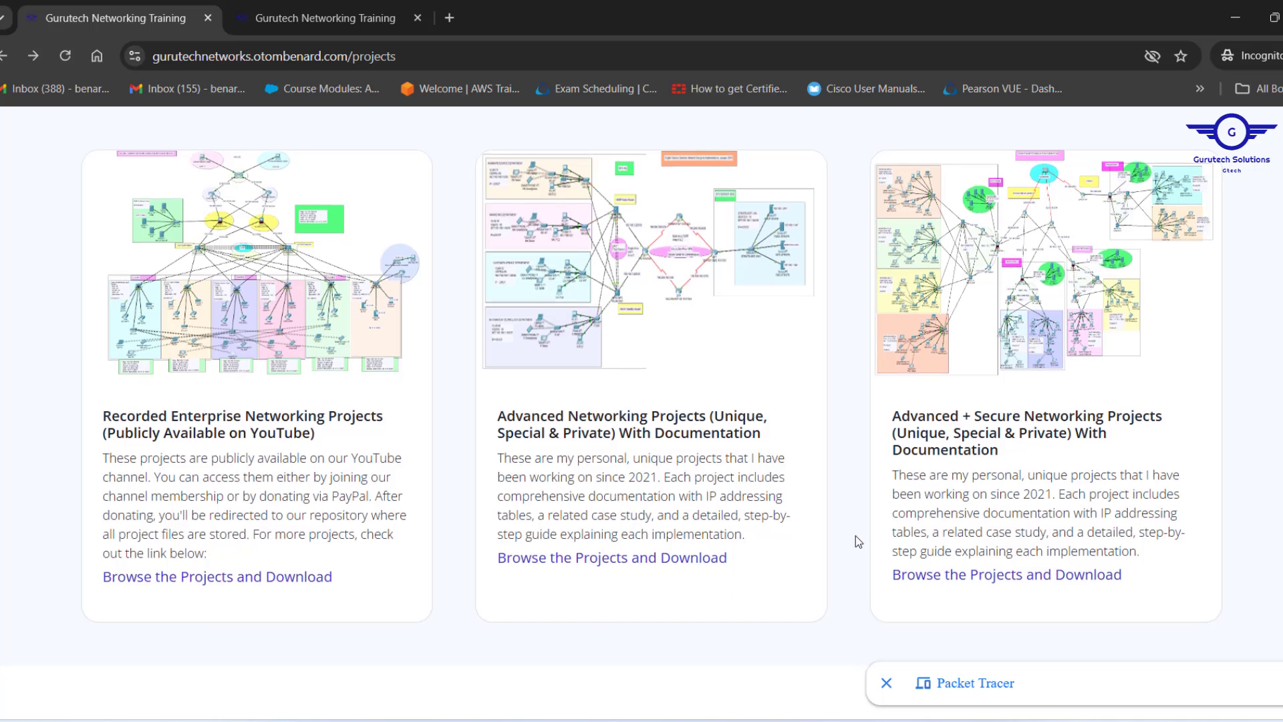
mouse_move(989, 477)
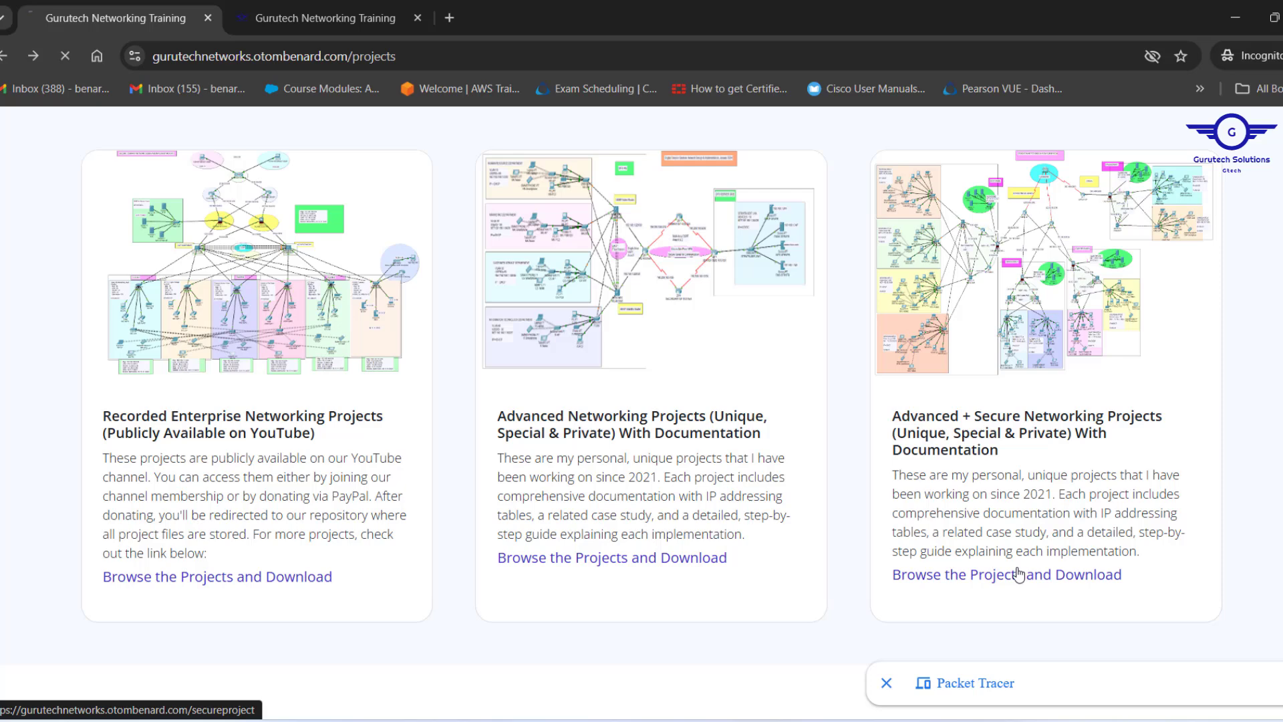
- Follow 'Browse the Projects and Download' under Advanced + Secure Networking Projects to the secure projects listing
left_click(1005, 574)
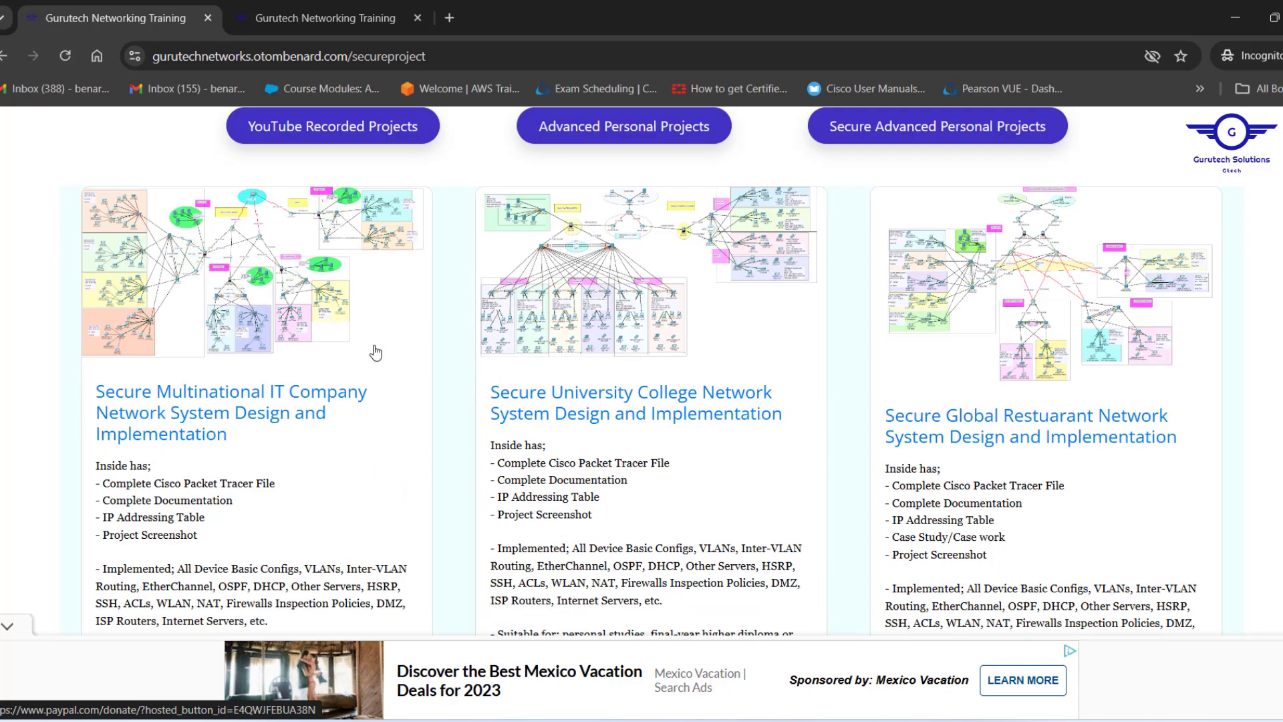
- Scroll through the secureproject cards down to the Secure Multinational Software Development Company design and back to the header
scroll("down", 3)
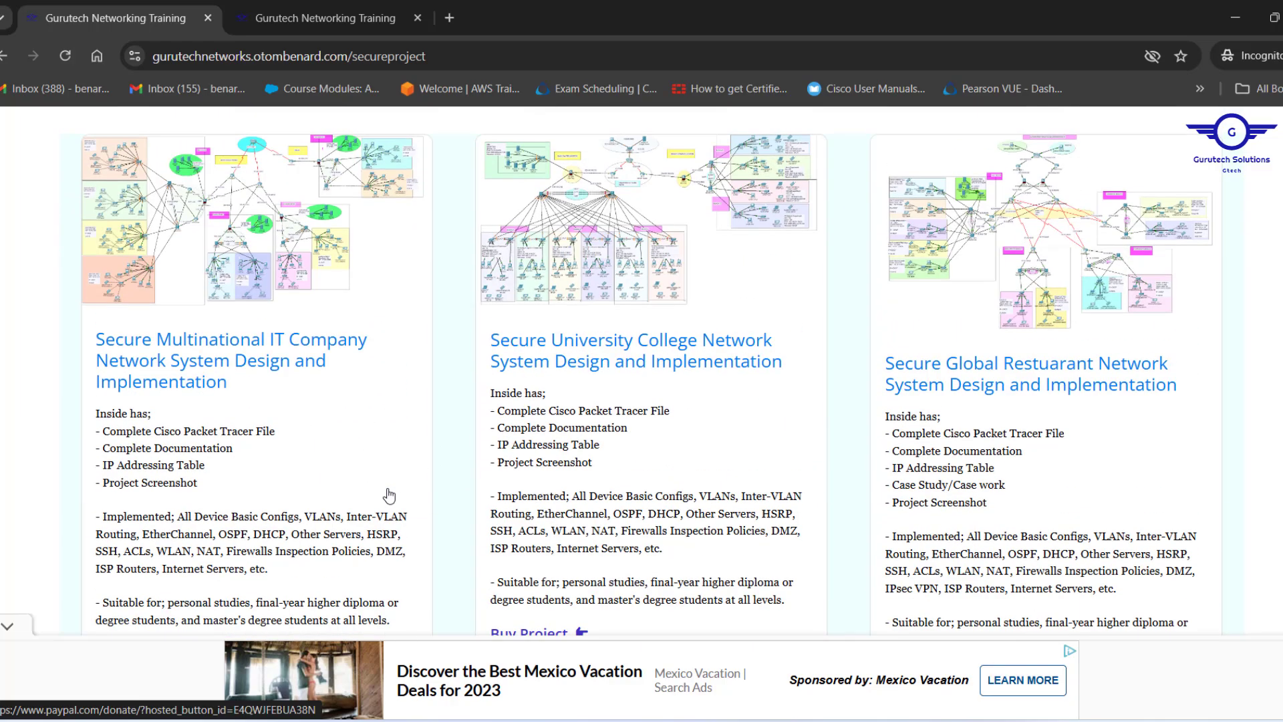
scroll("down", 3)
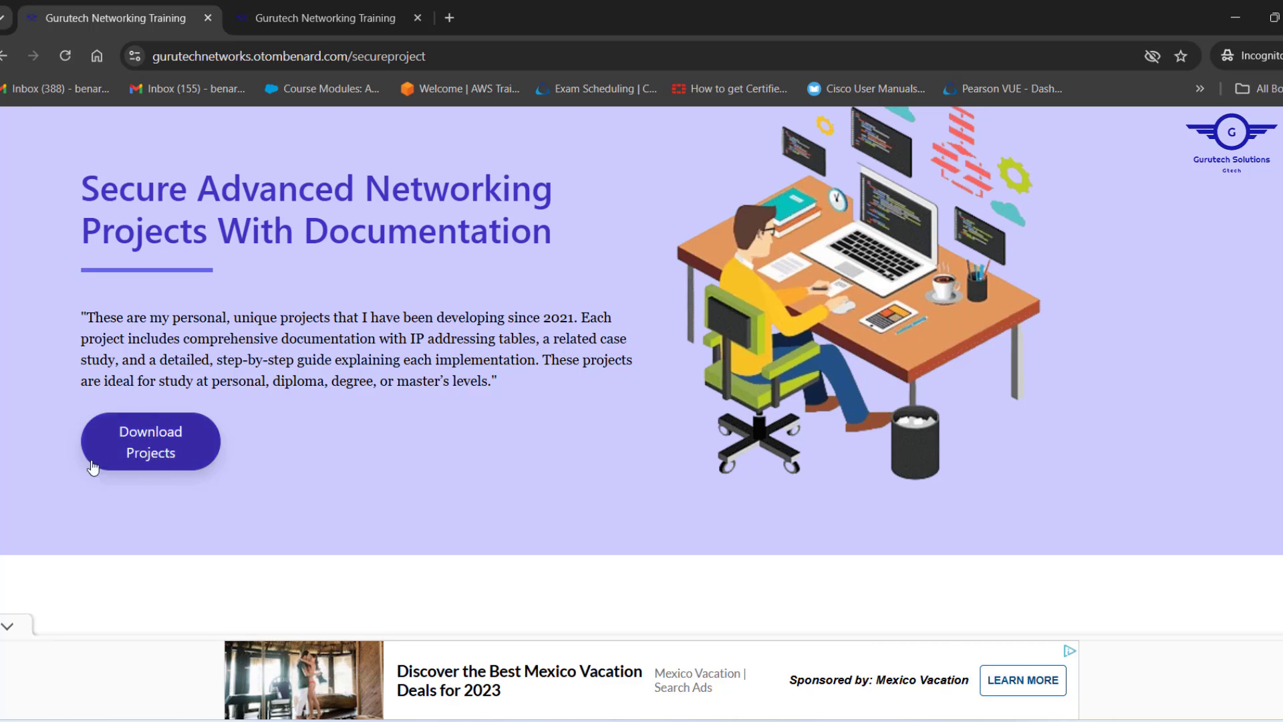
mouse_move(305, 435)
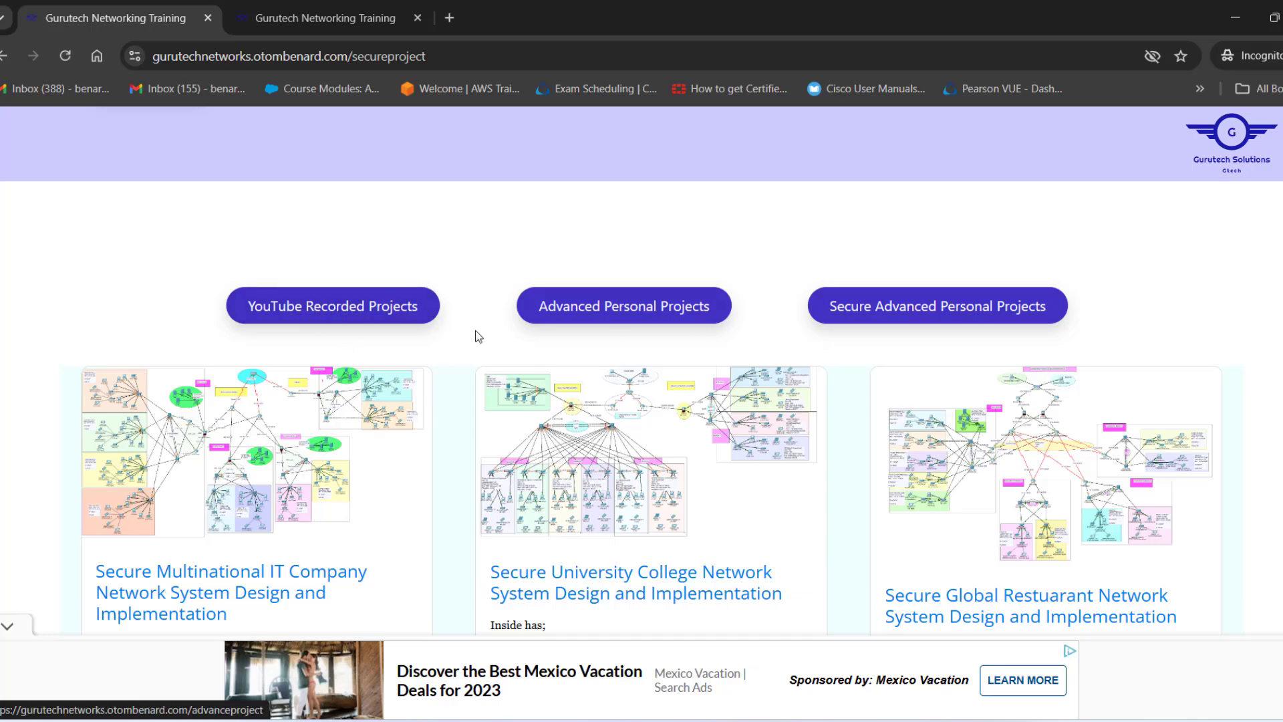
scroll("down", 3)
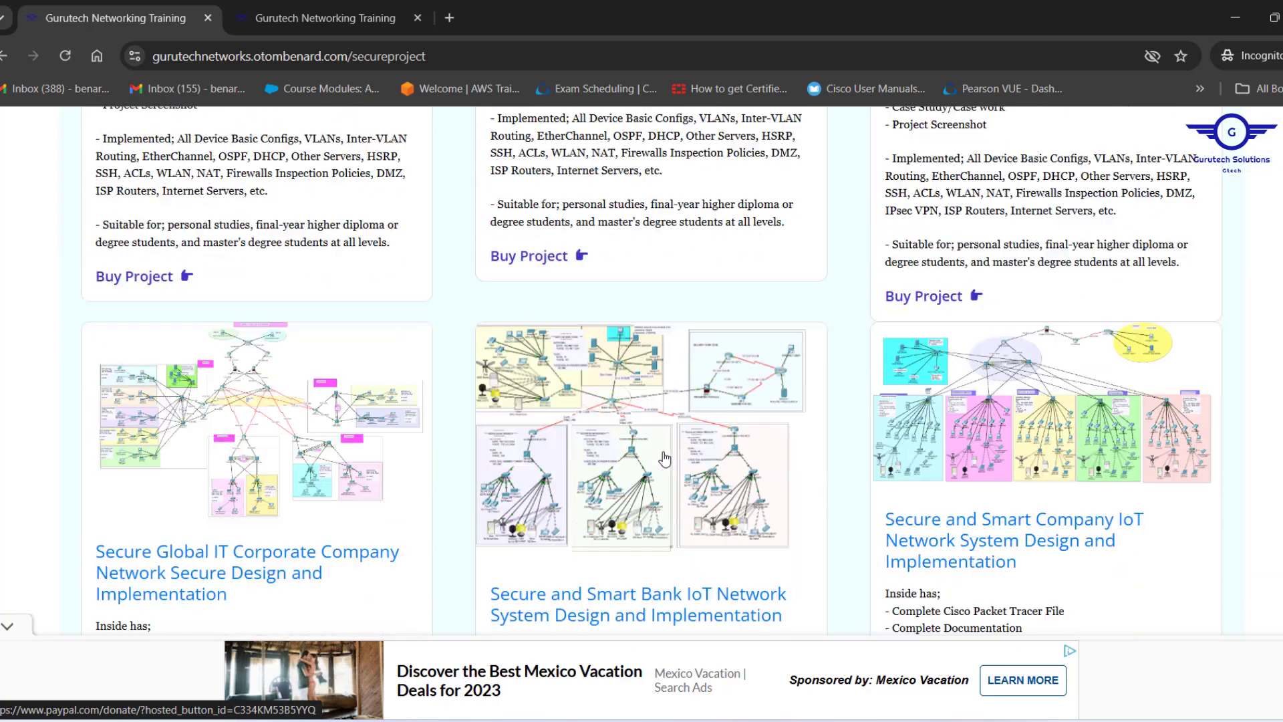
scroll("down", 3)
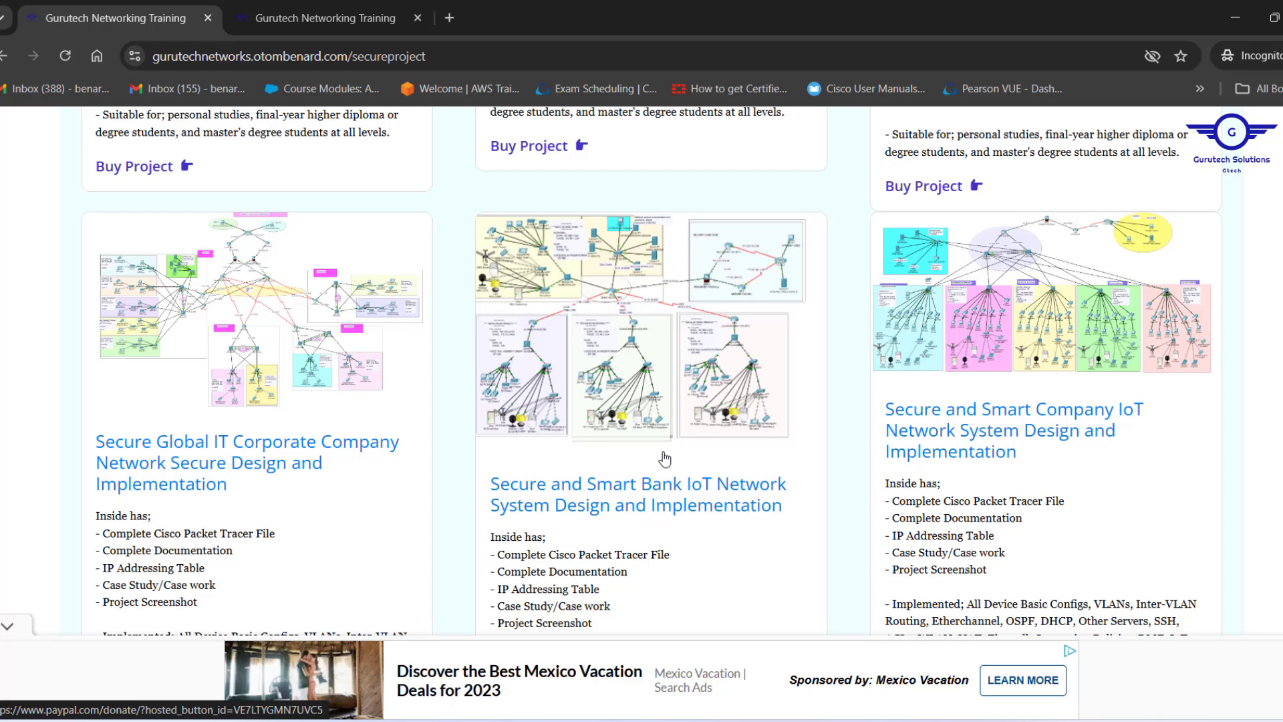
scroll("down", 3)
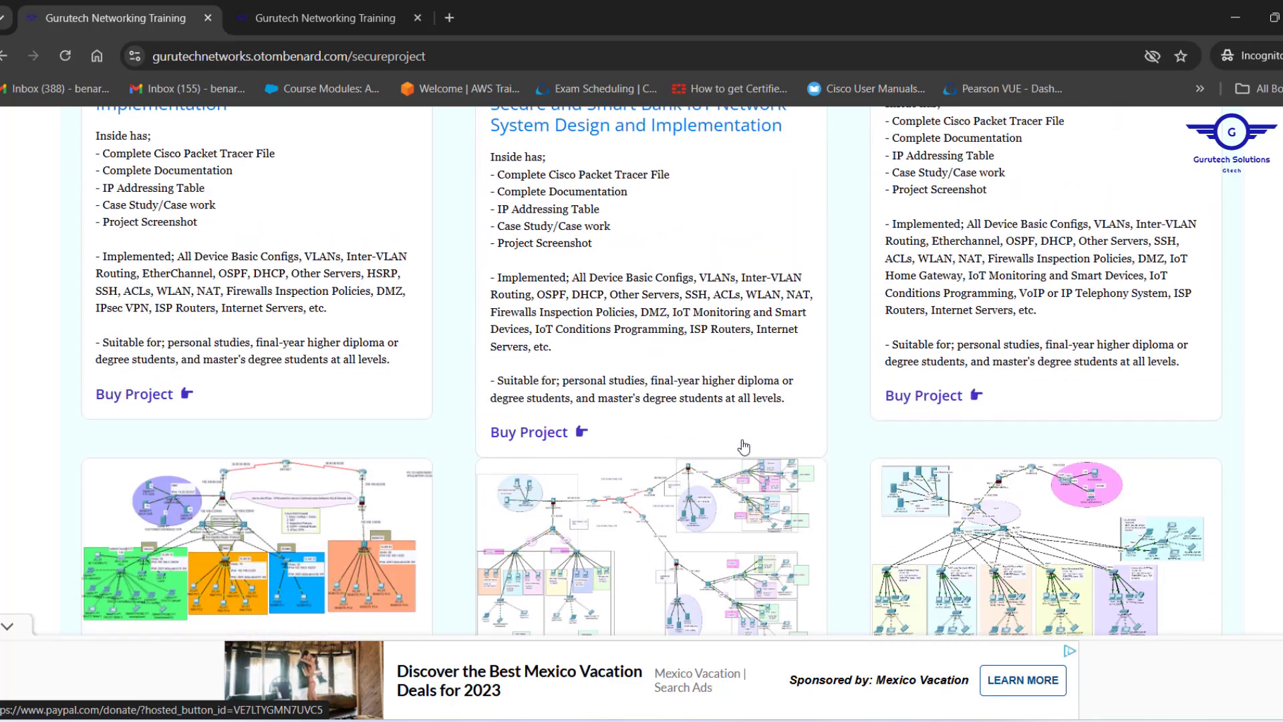
scroll("down", 3)
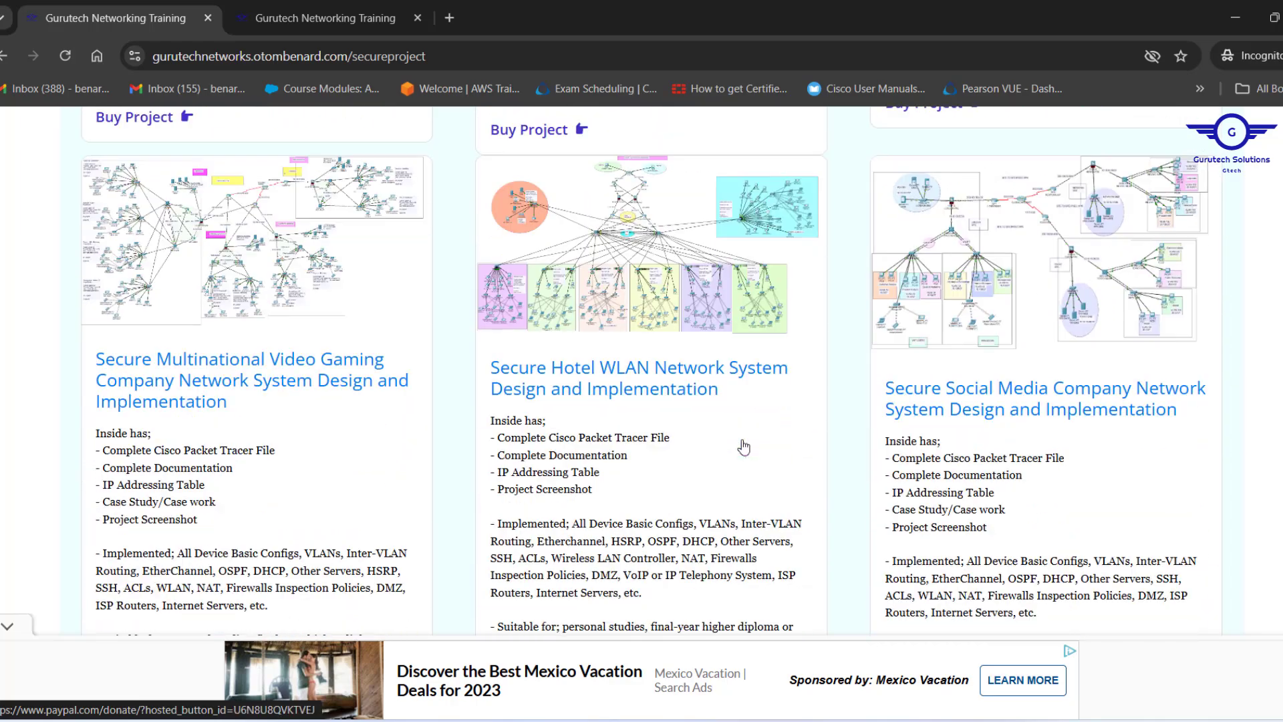
scroll("down", 3)
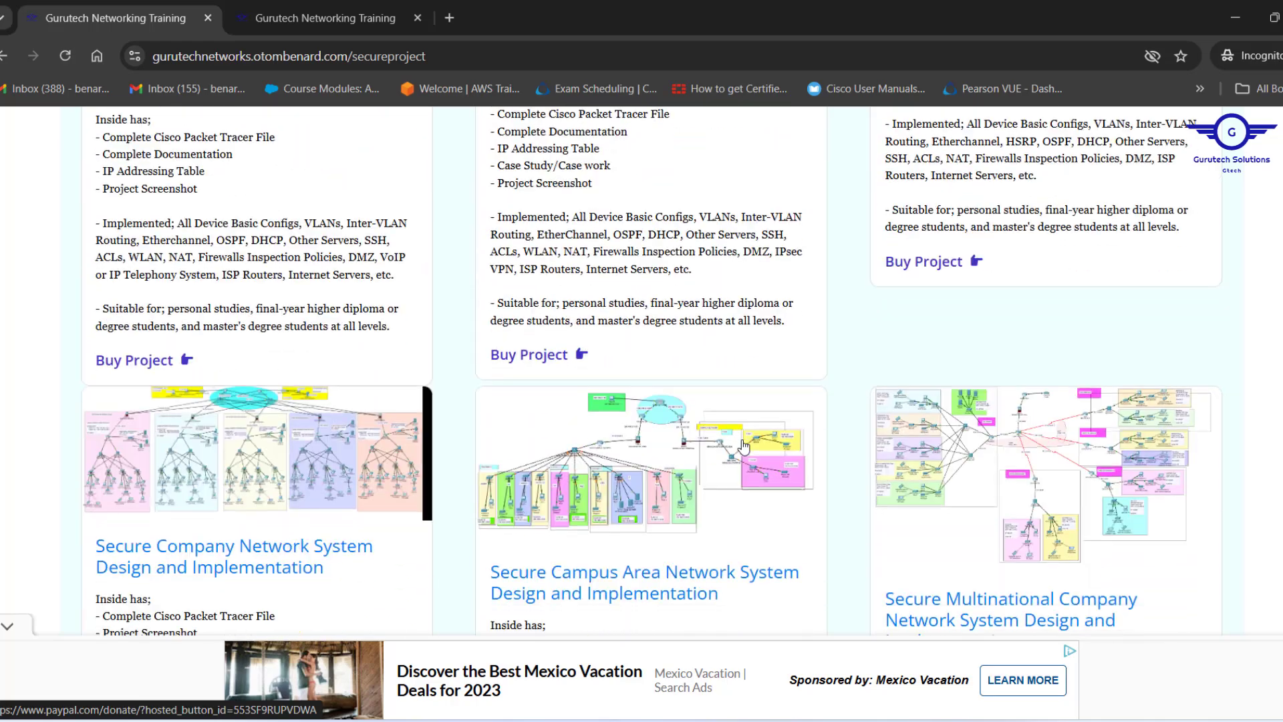
scroll("down", 3)
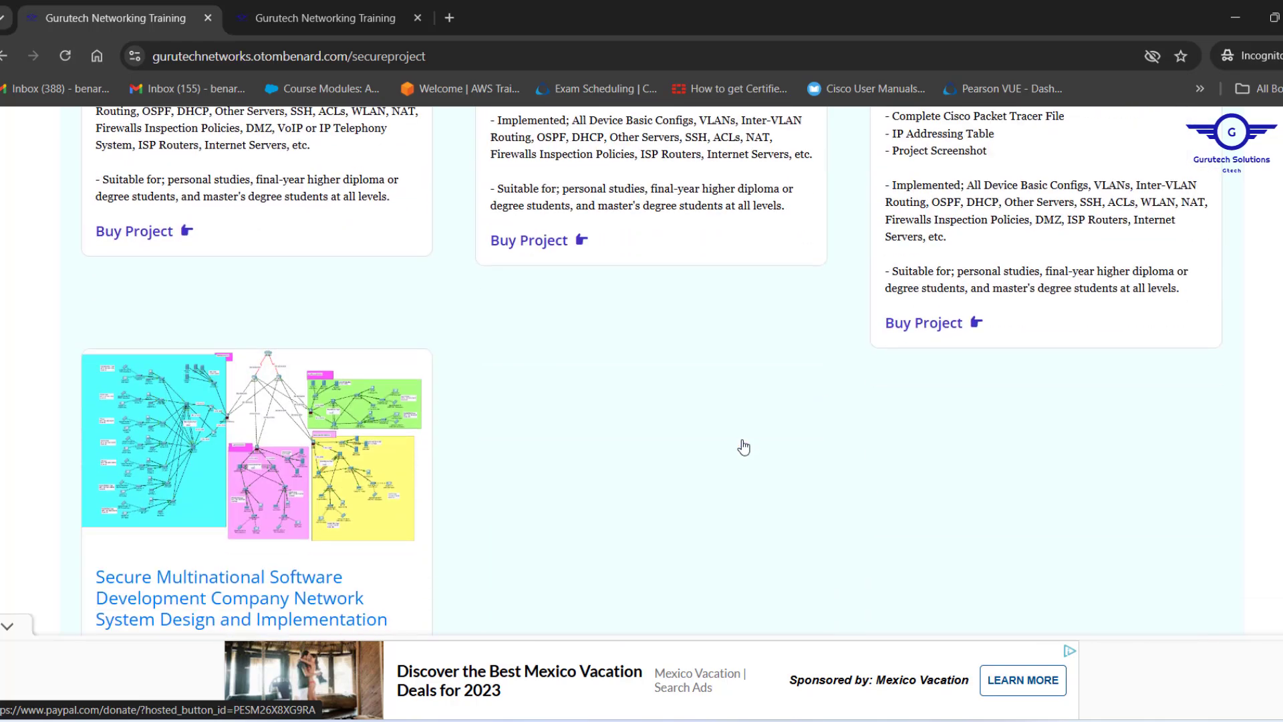
scroll("down", 3)
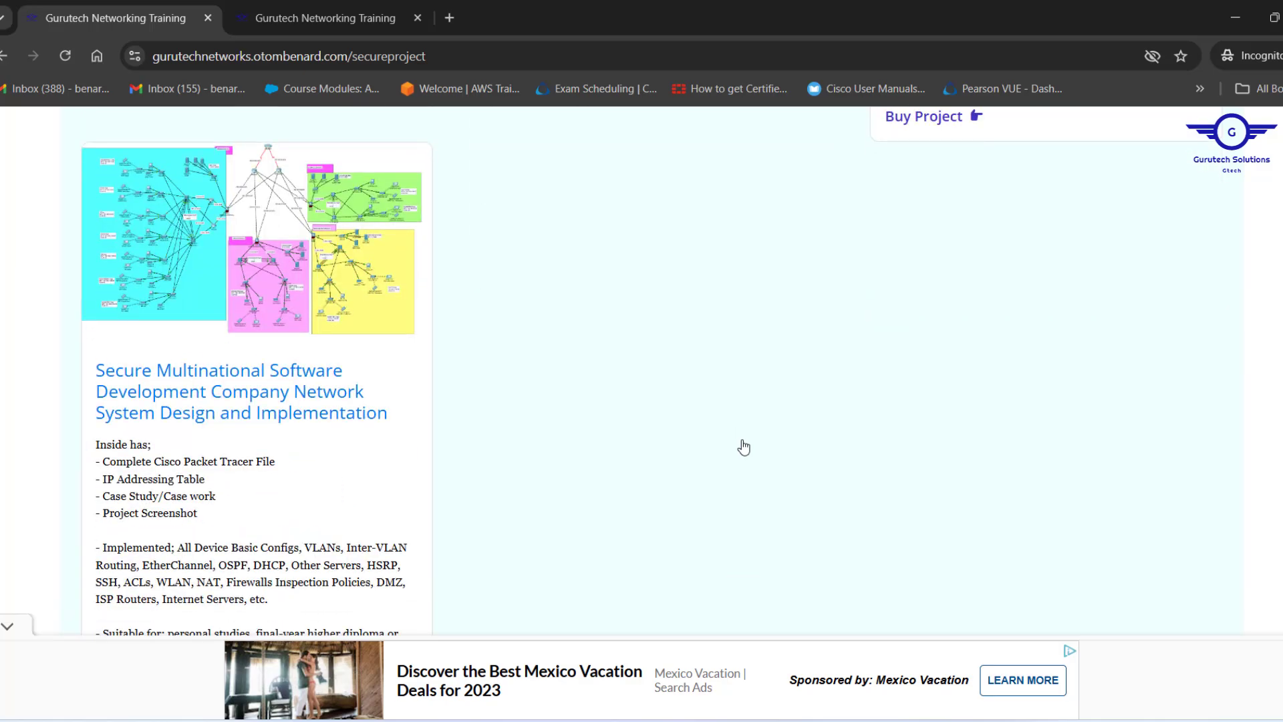
scroll("down", 3)
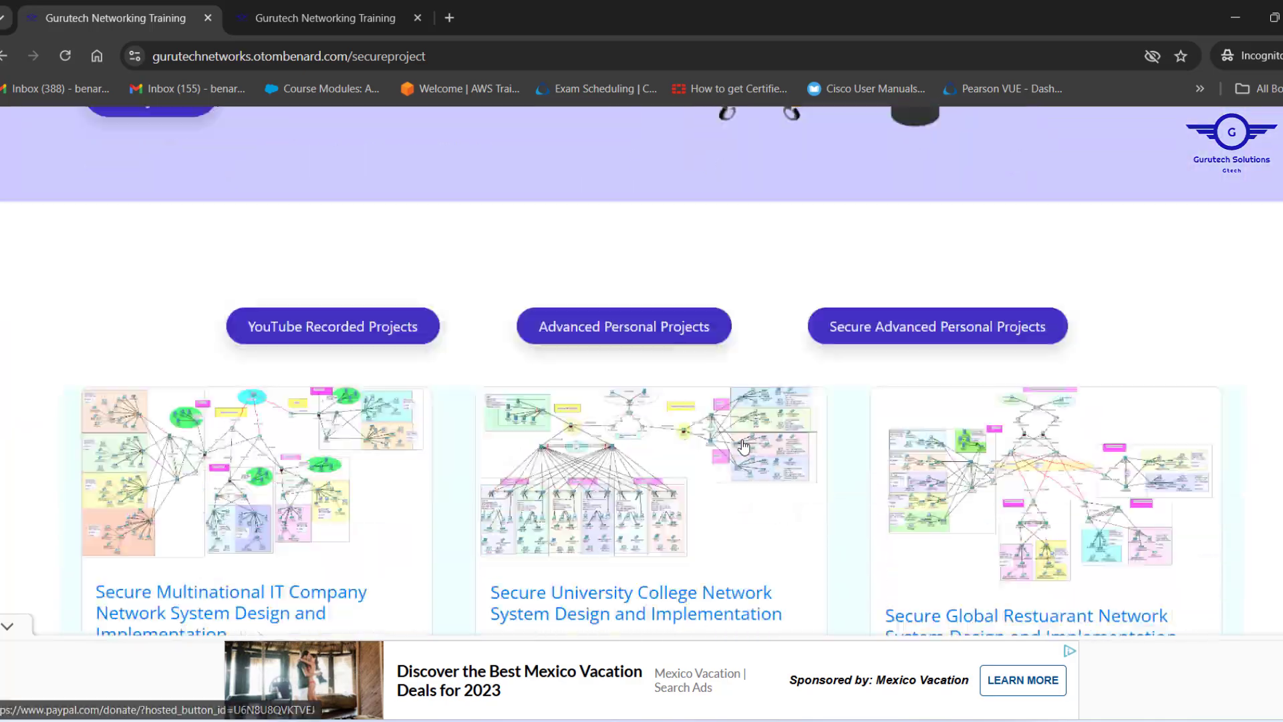
scroll("down", 3)
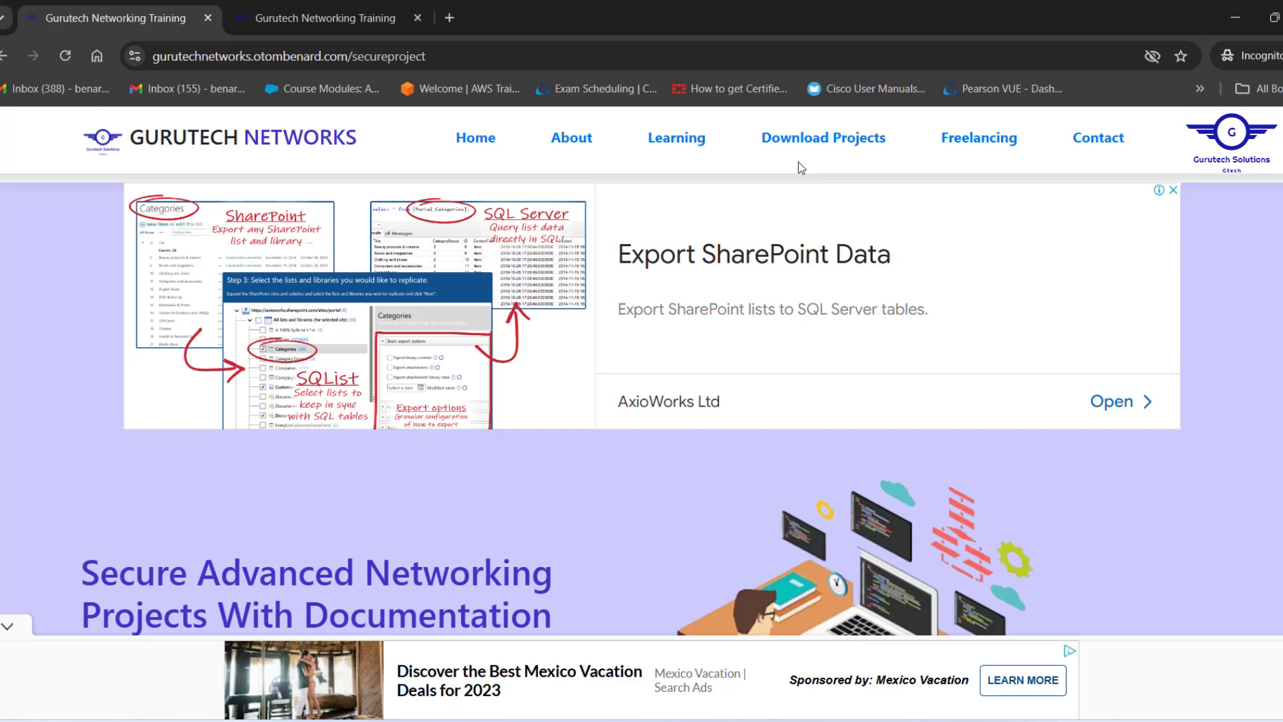
mouse_move(757, 354)
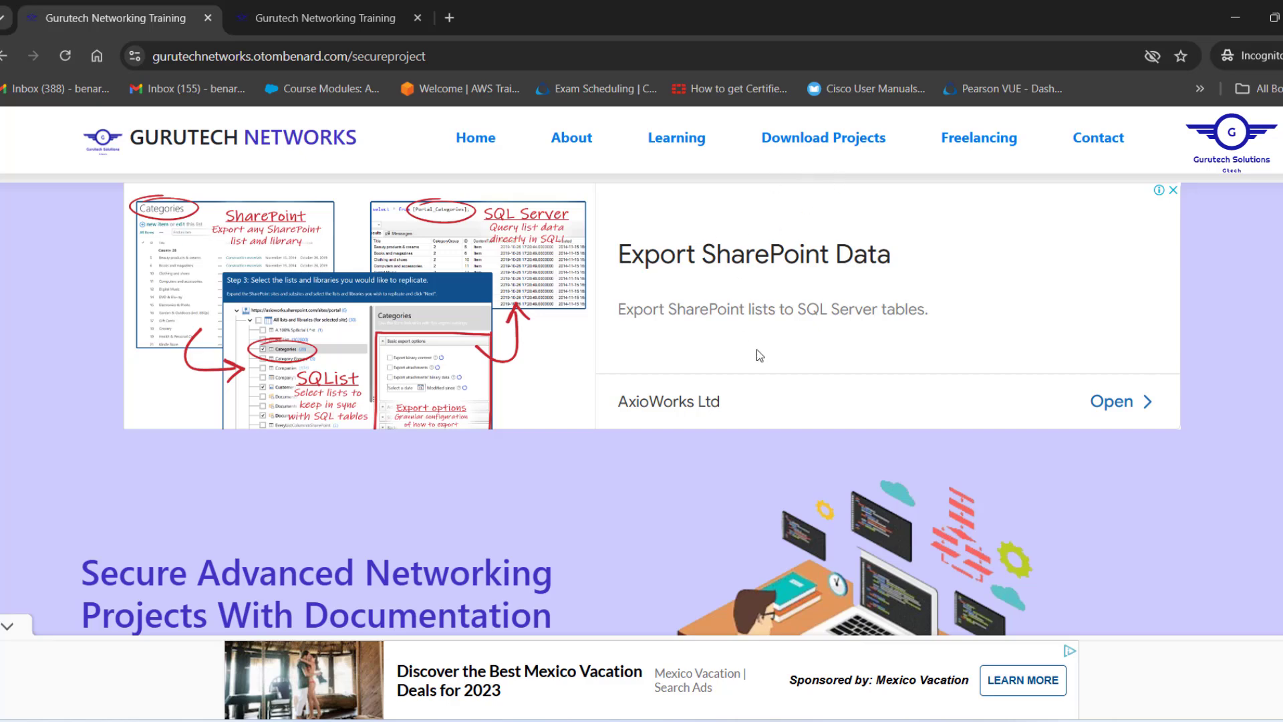
mouse_move(682, 570)
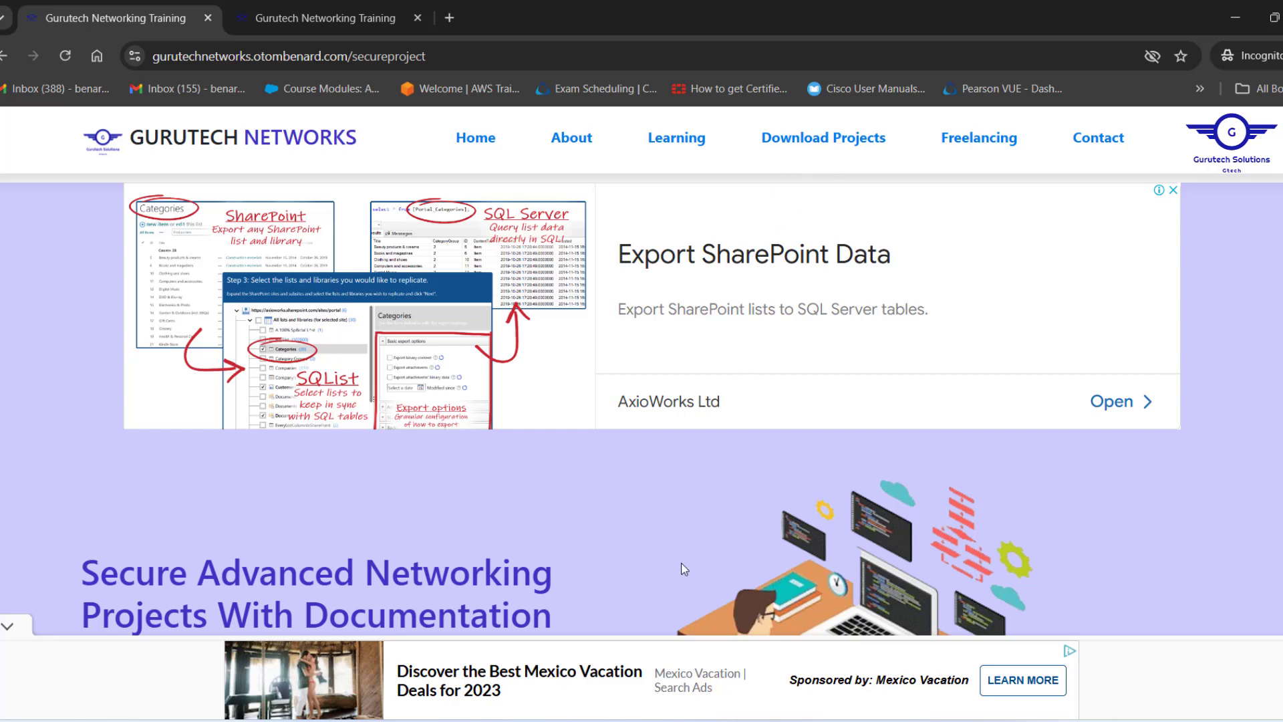
mouse_move(679, 583)
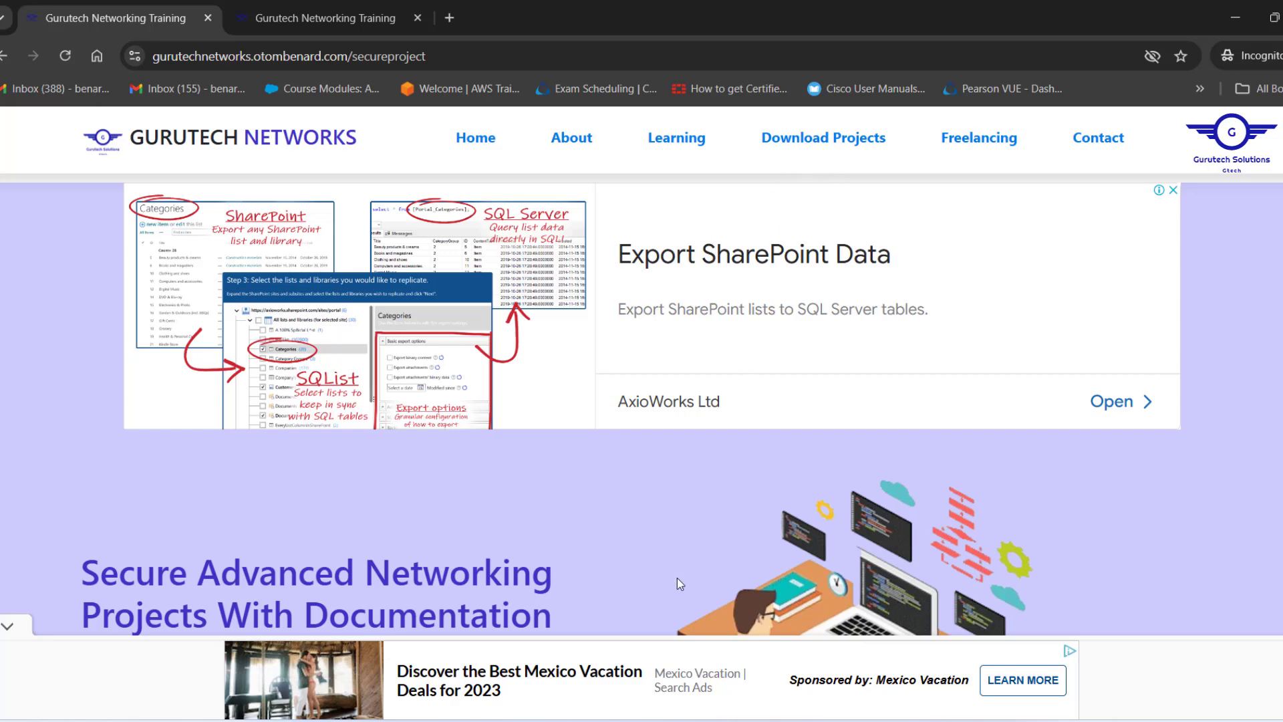